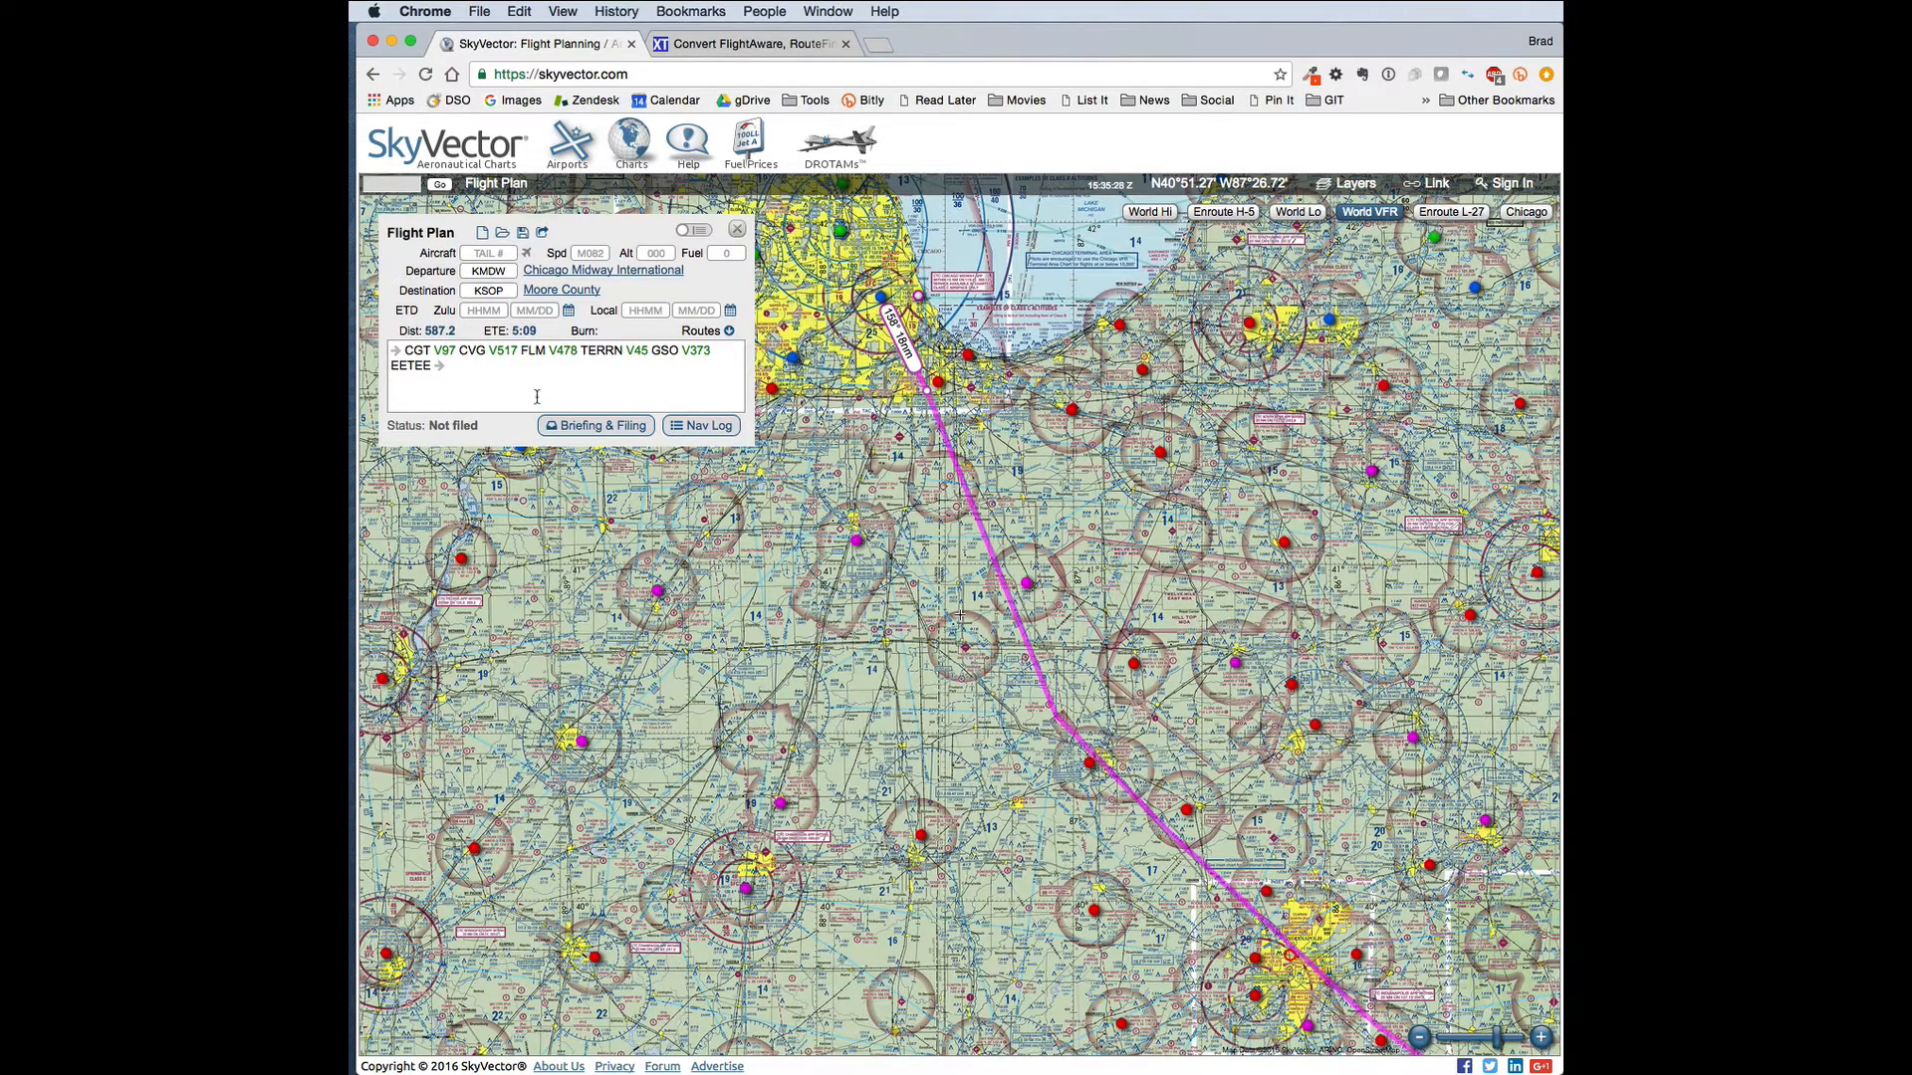
mouse_move(872, 727)
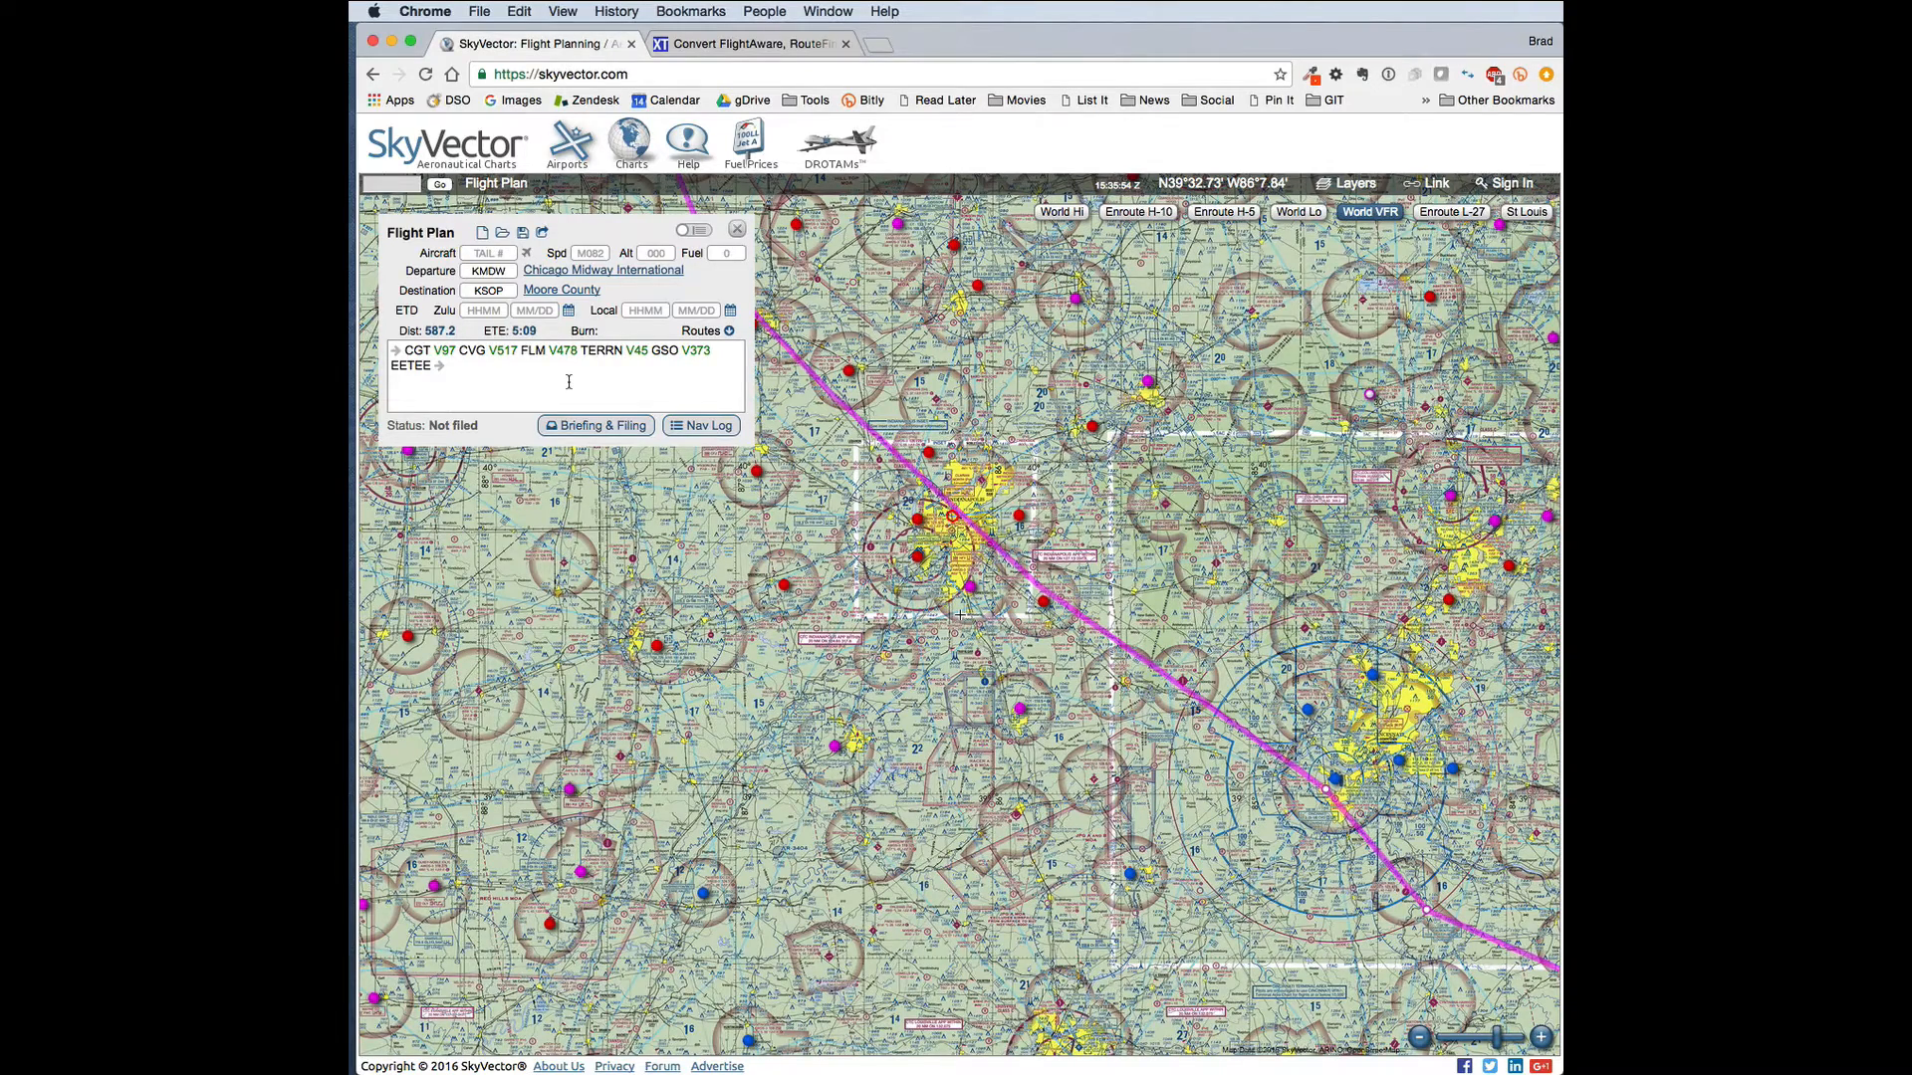
mouse_move(726, 461)
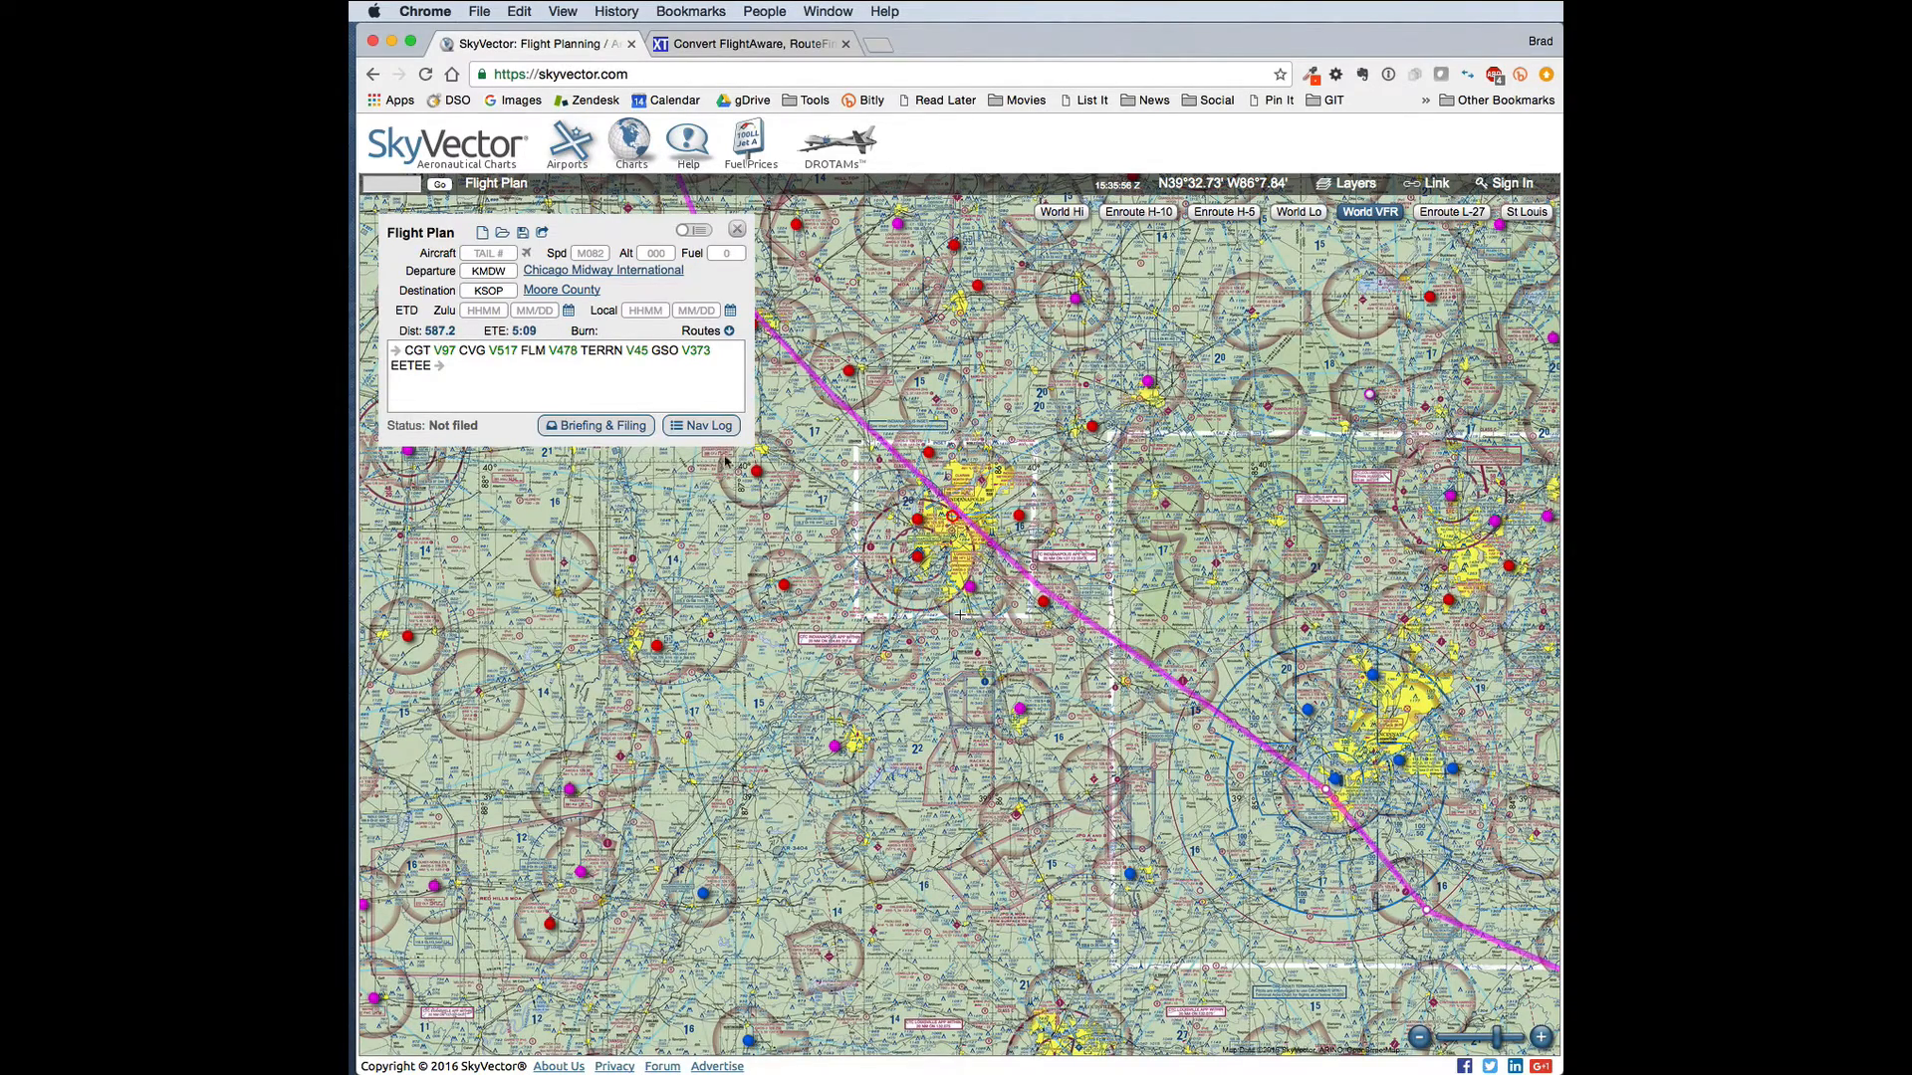
Open the KMDW–KSOP nav log and scroll through its waypoint pages to KSOP.
click(701, 426)
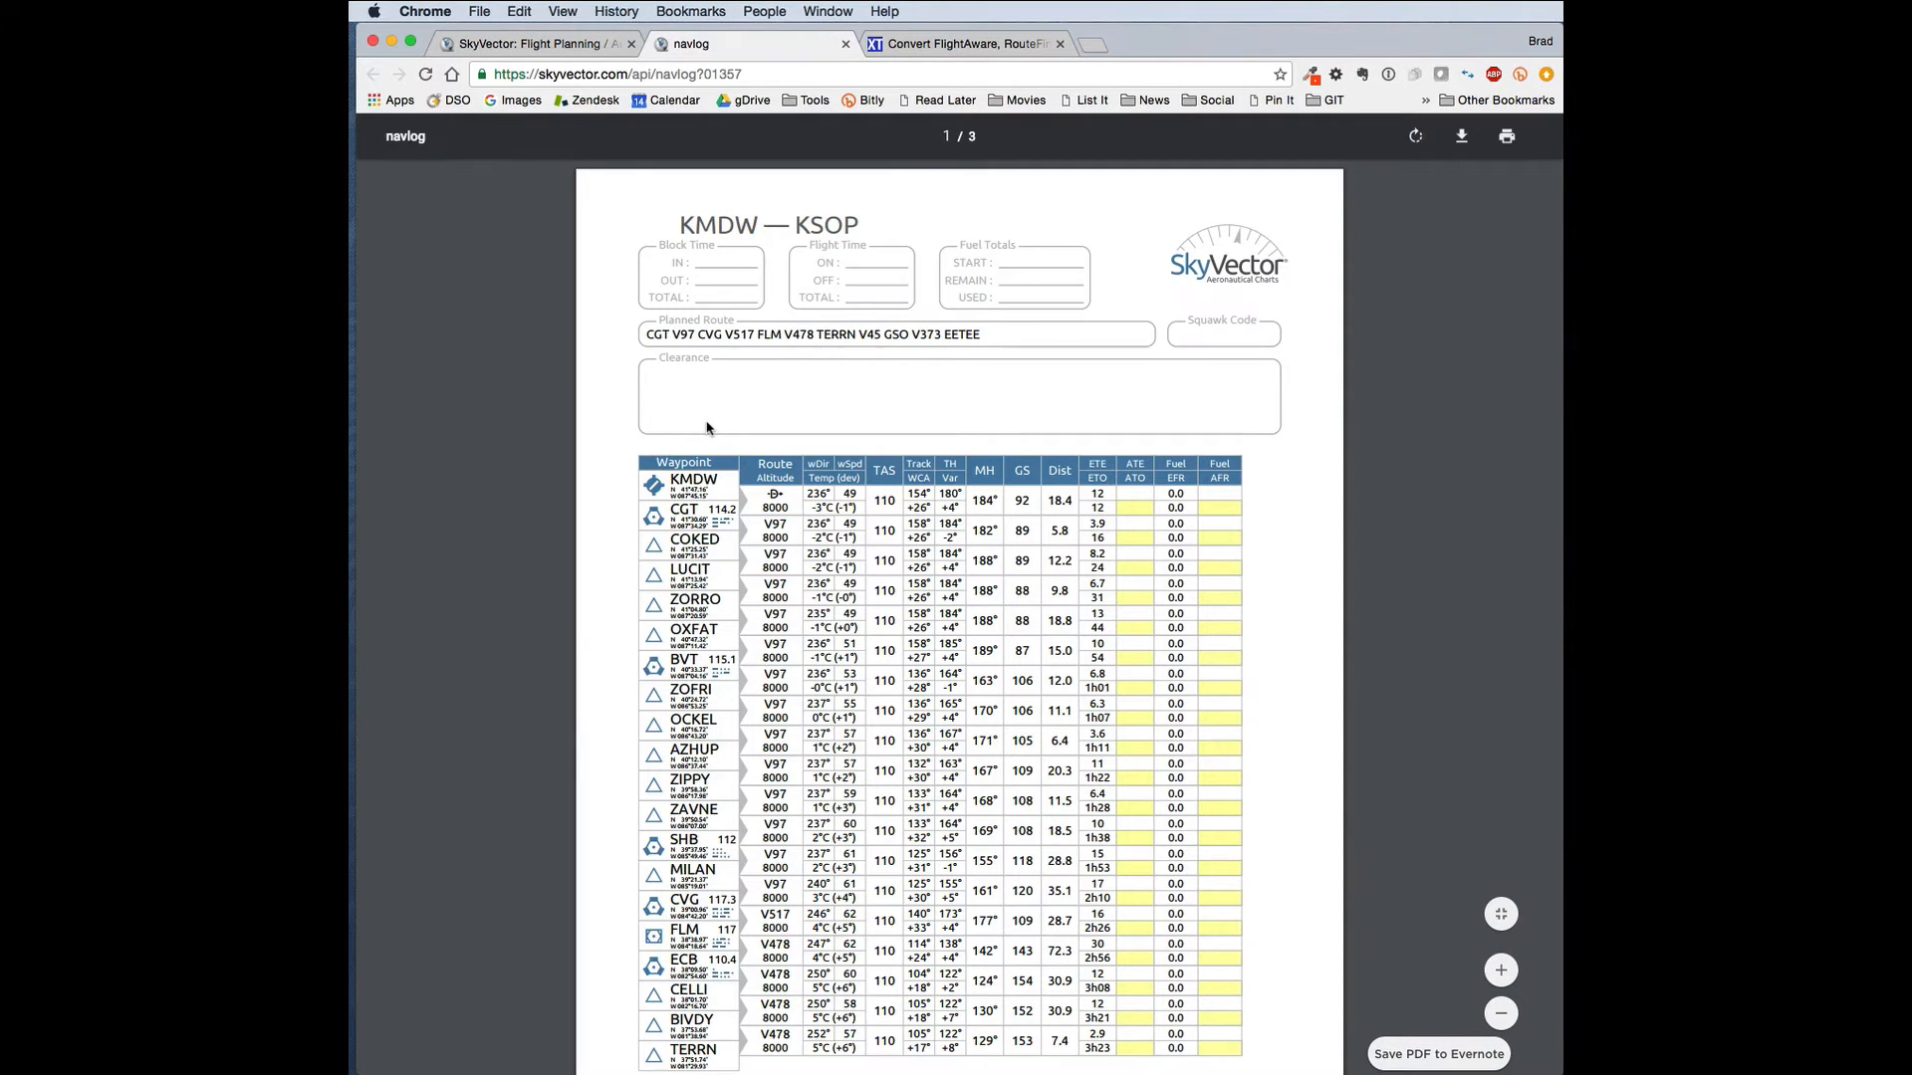
scroll(down, 3)
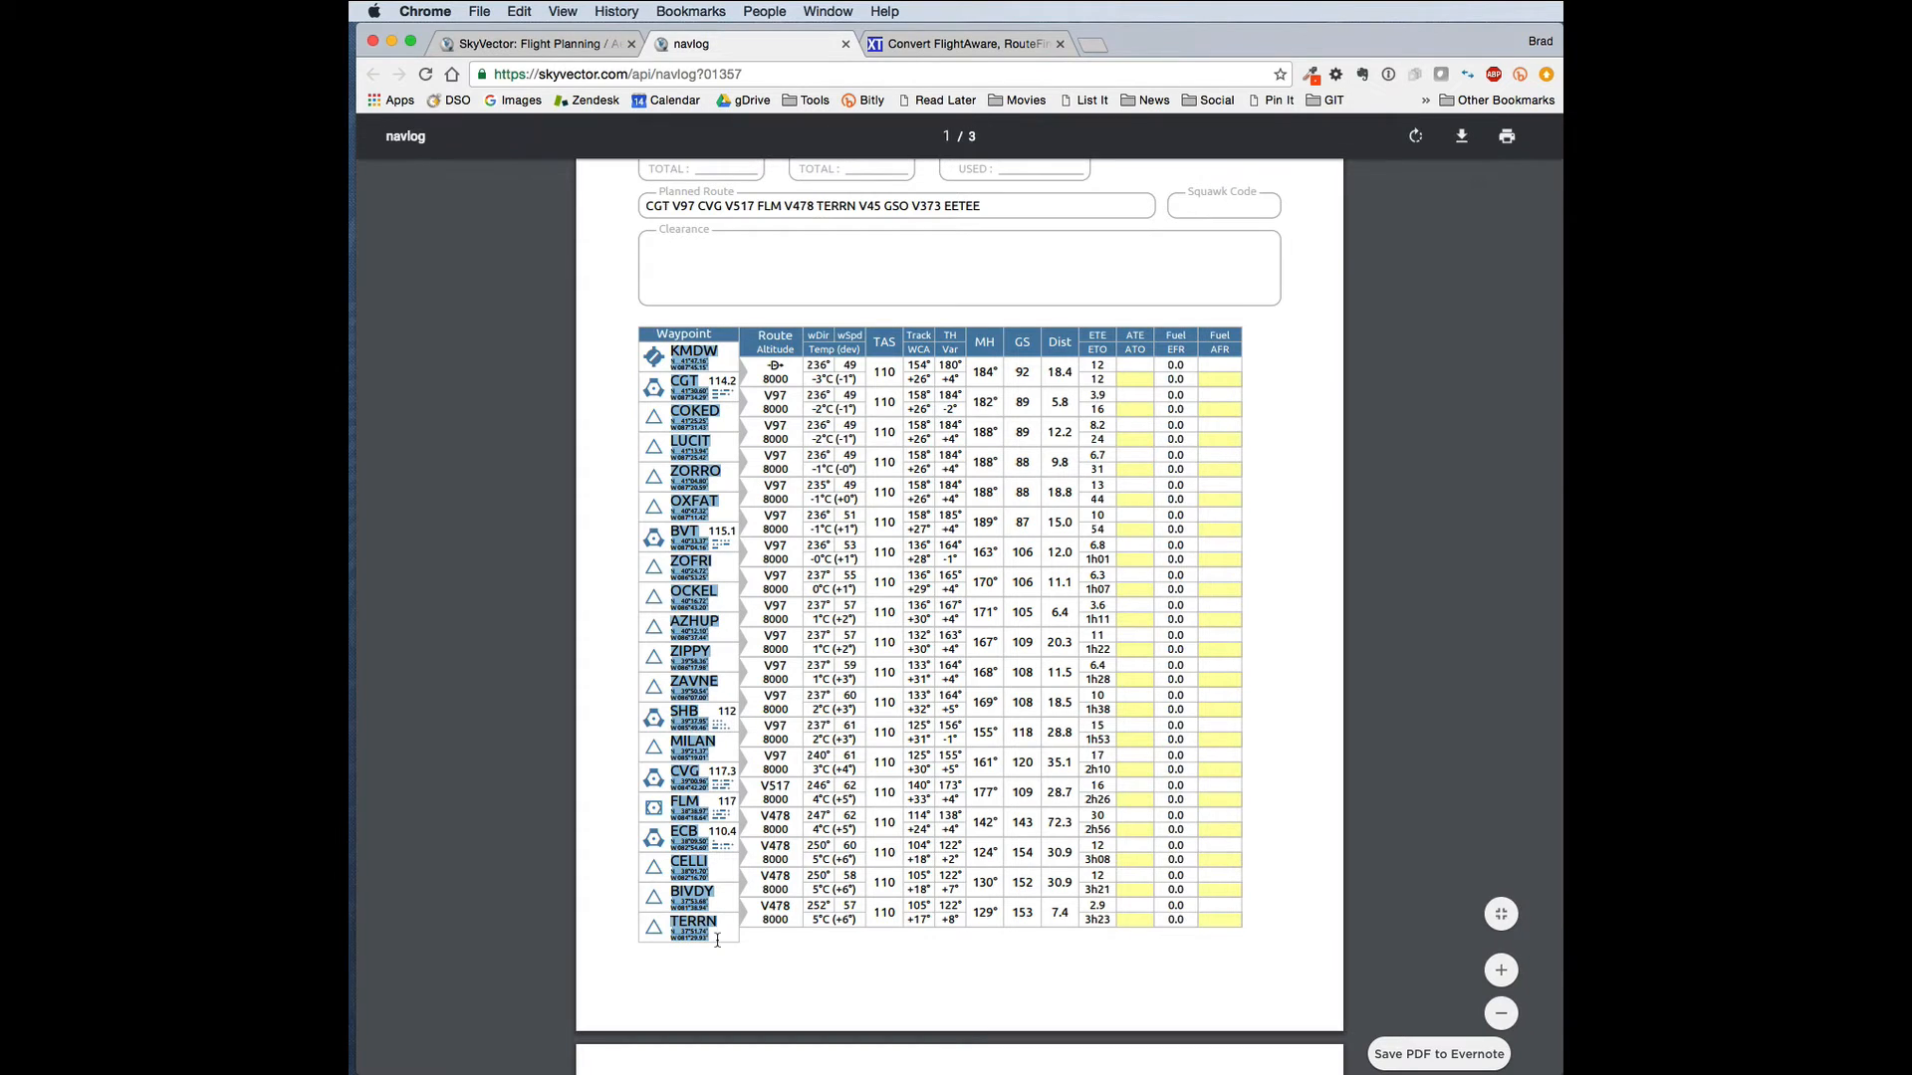
scroll(down, 3)
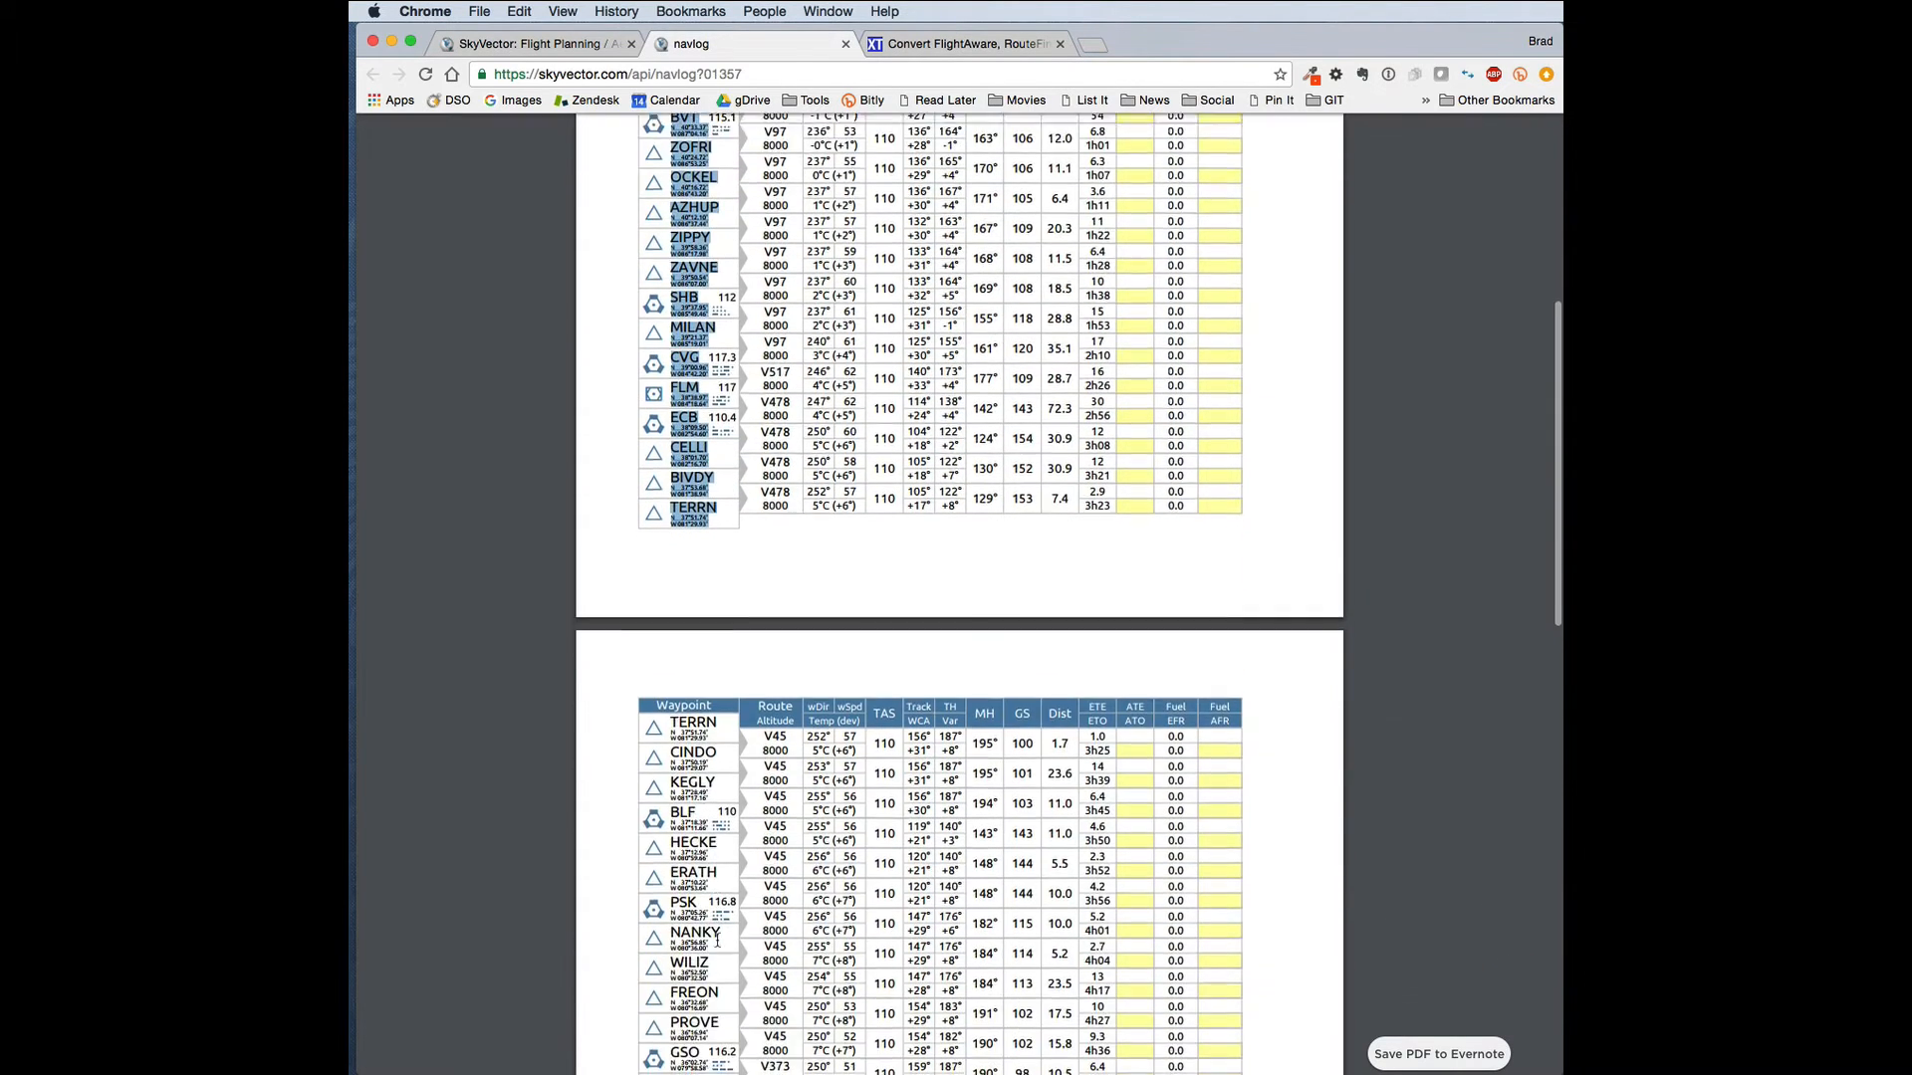
scroll(down, 3)
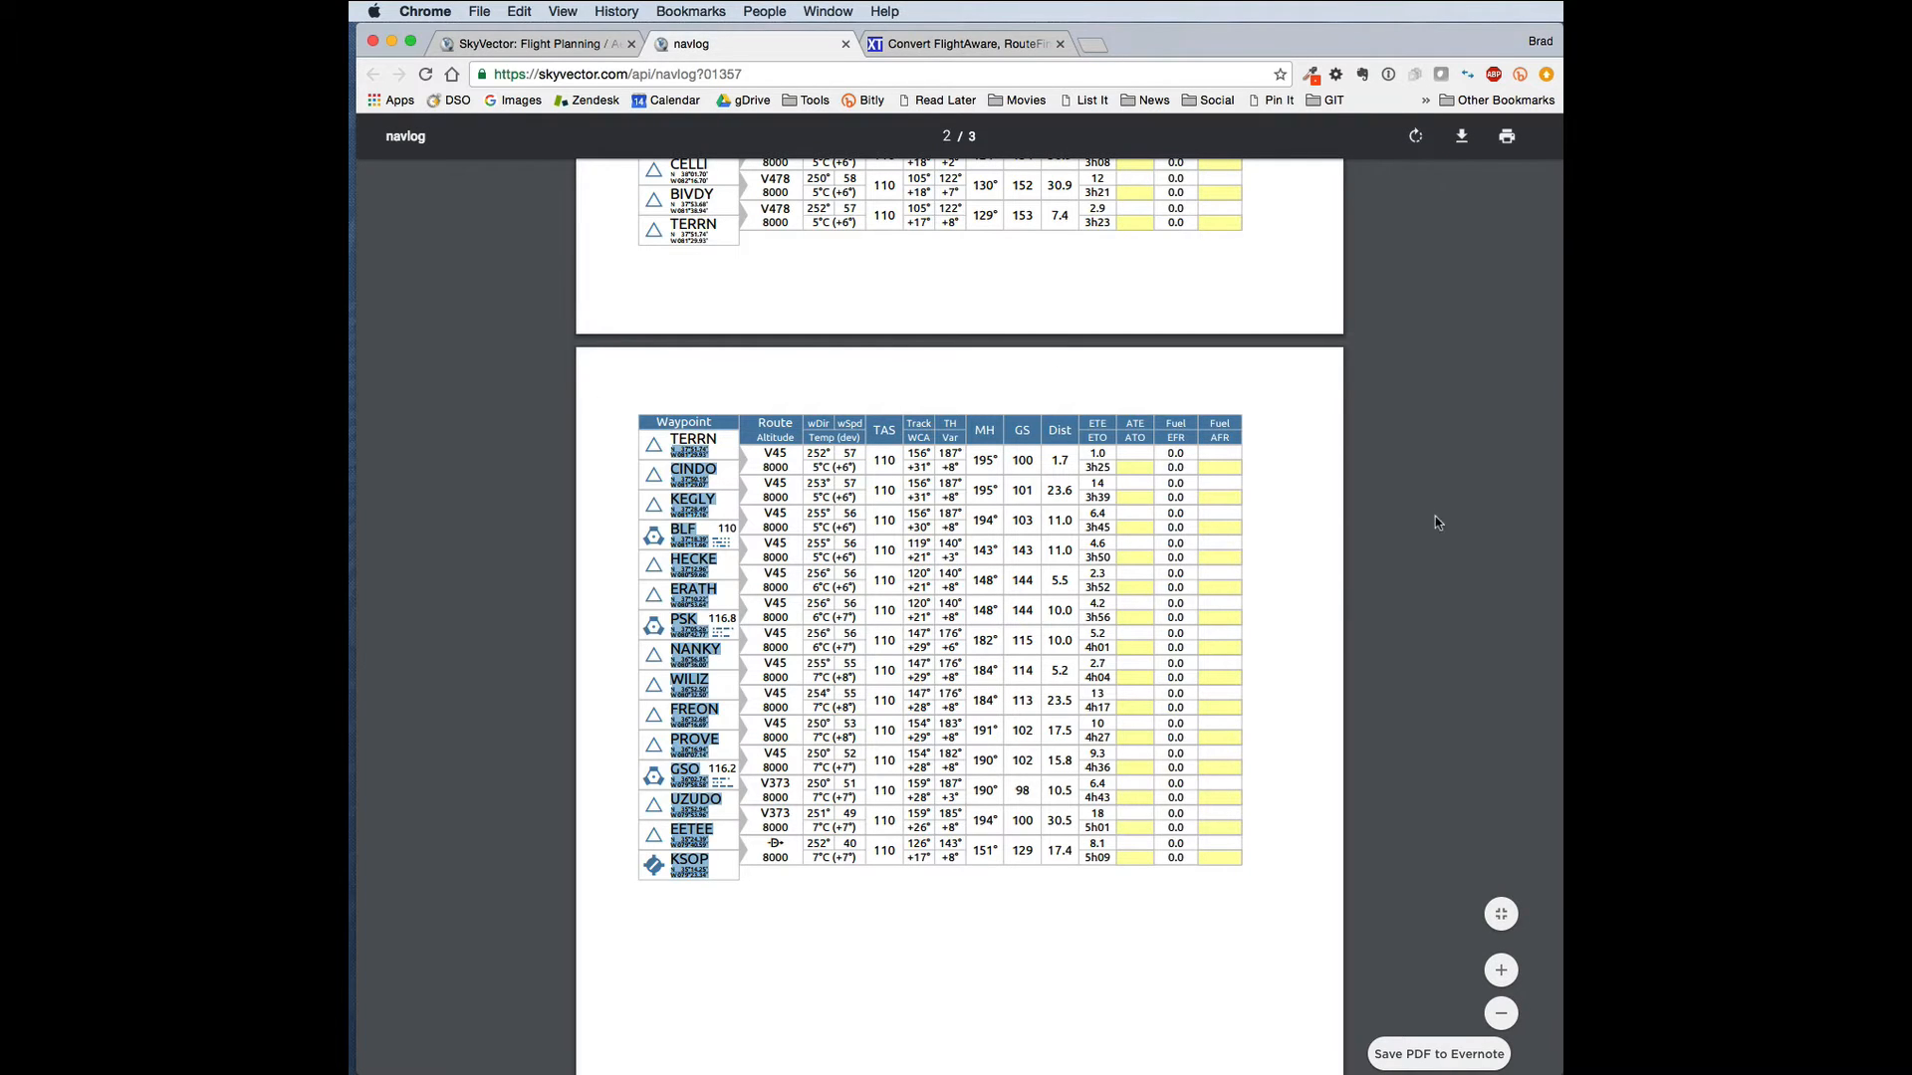
mouse_move(993, 307)
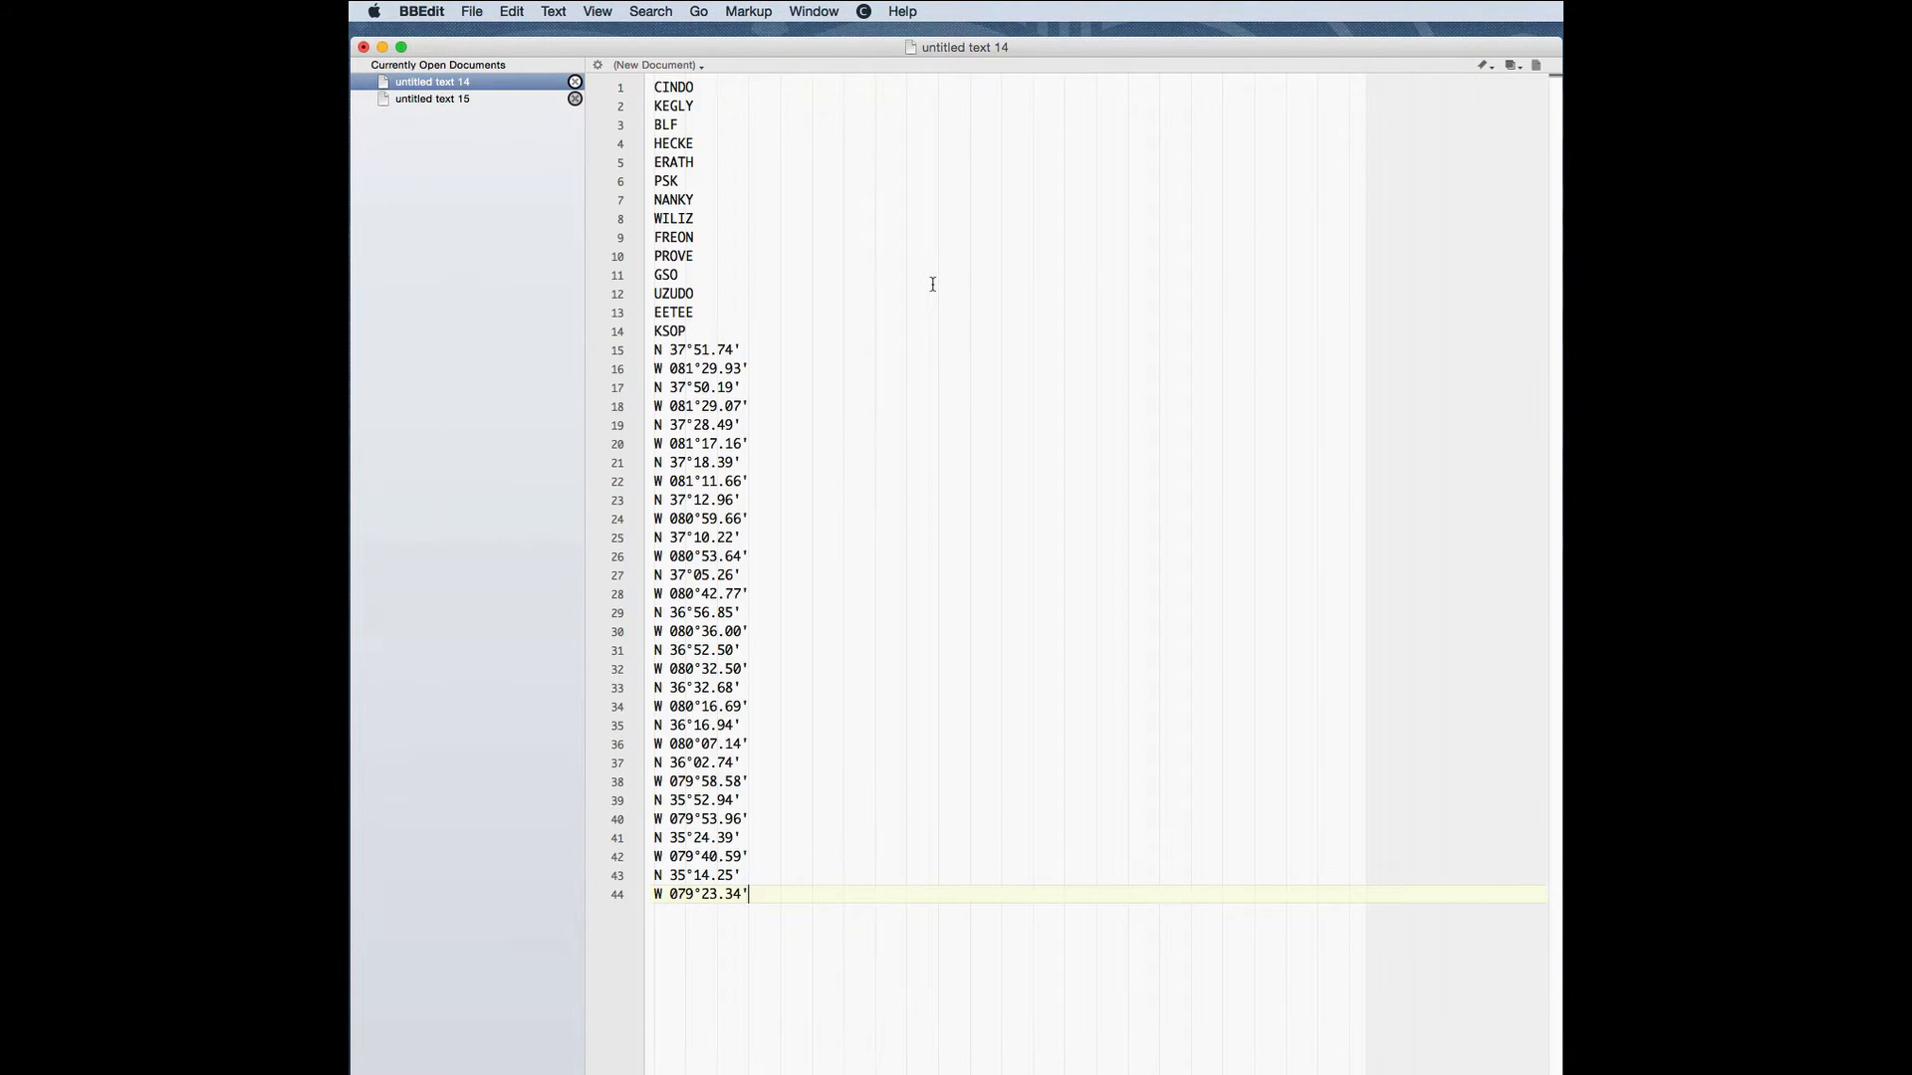
mouse_move(792, 360)
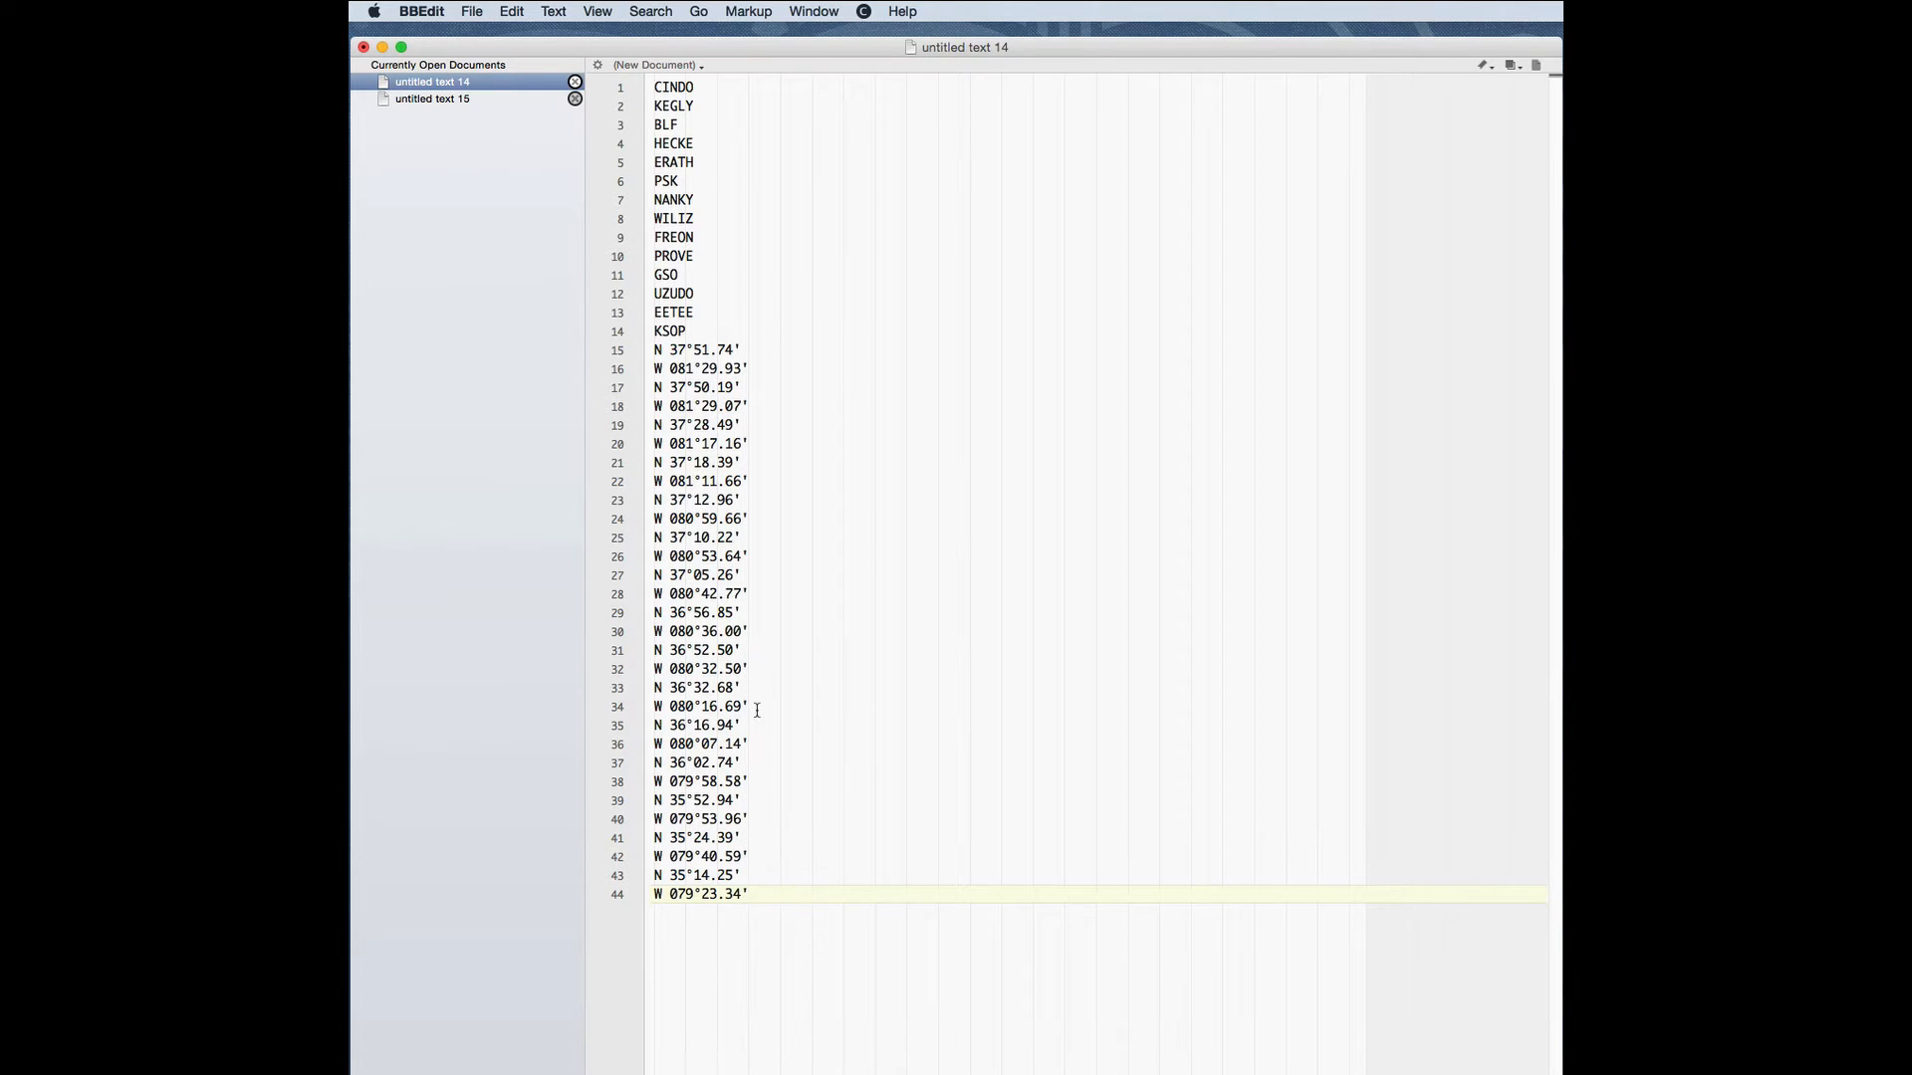
Compare the first and second leg's waypoint documents in BBEdit.
click(431, 99)
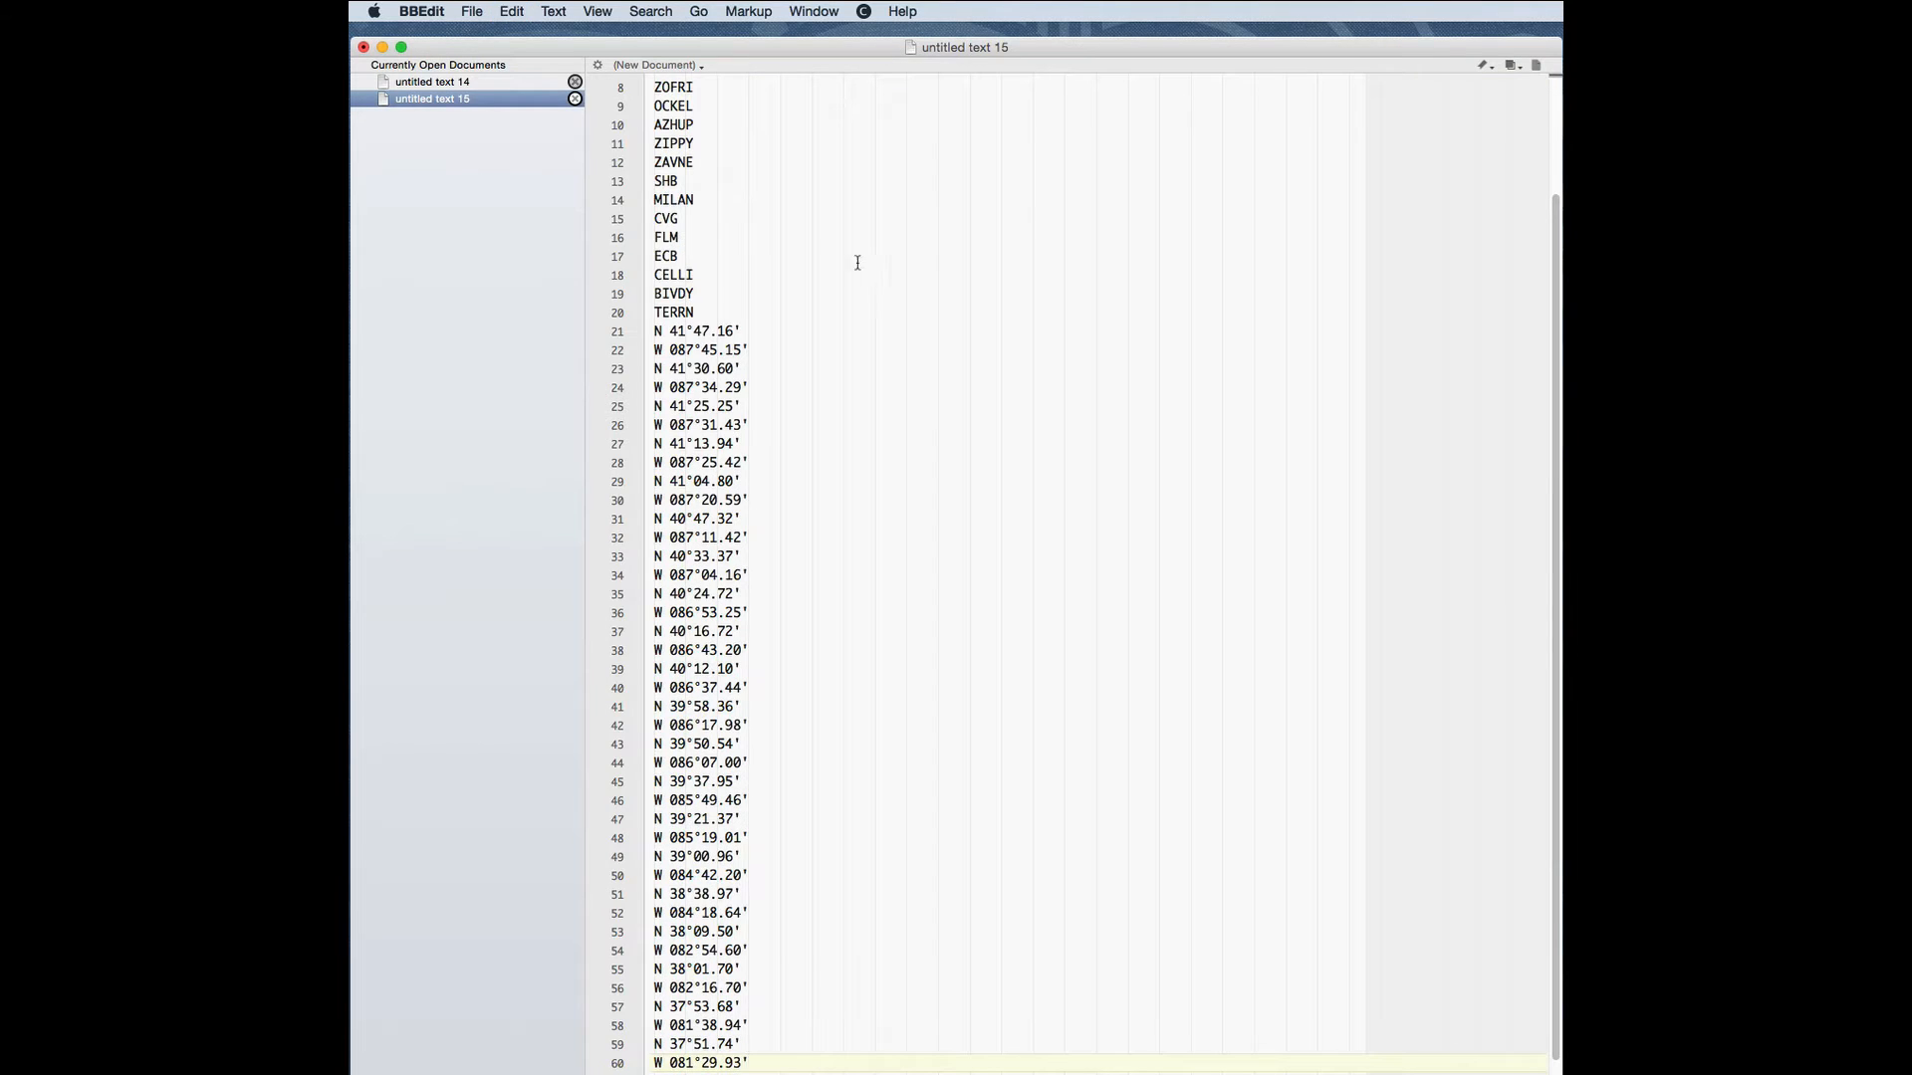
scroll(up, 3)
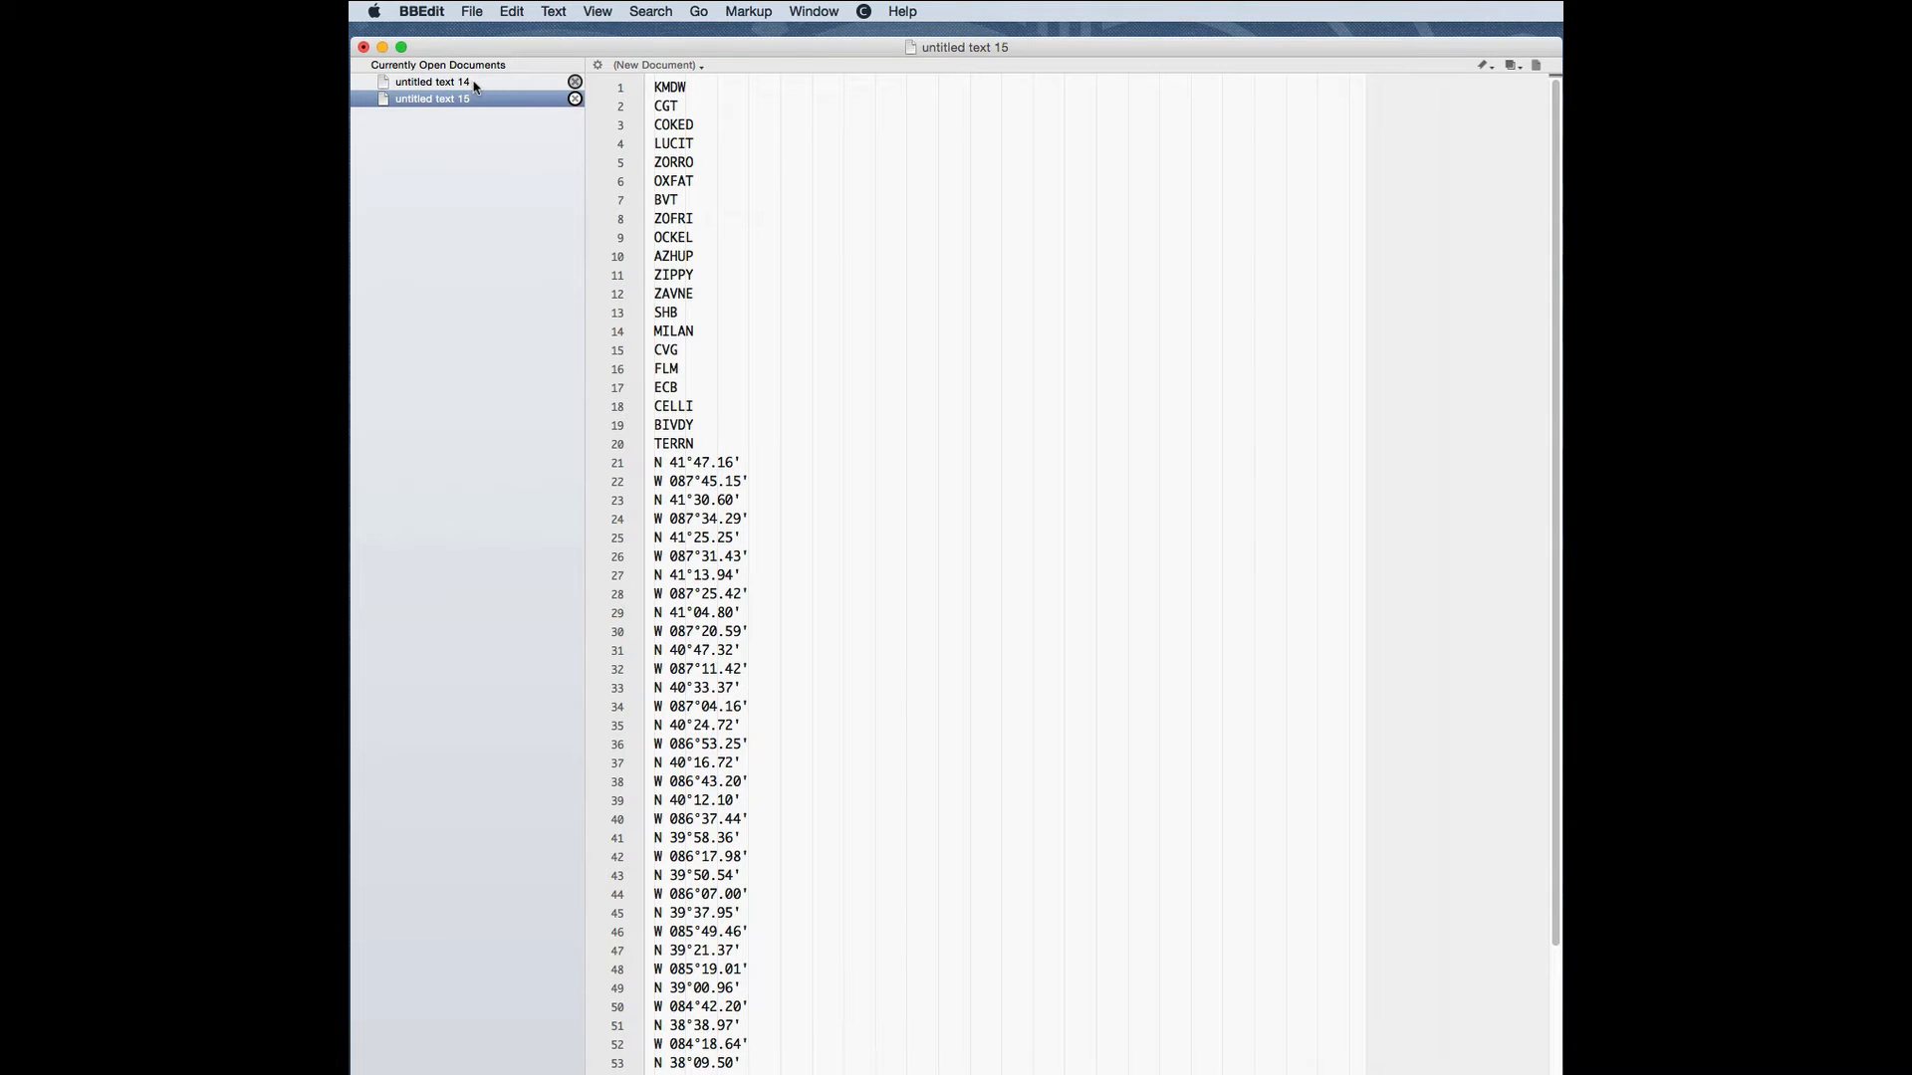
click(433, 81)
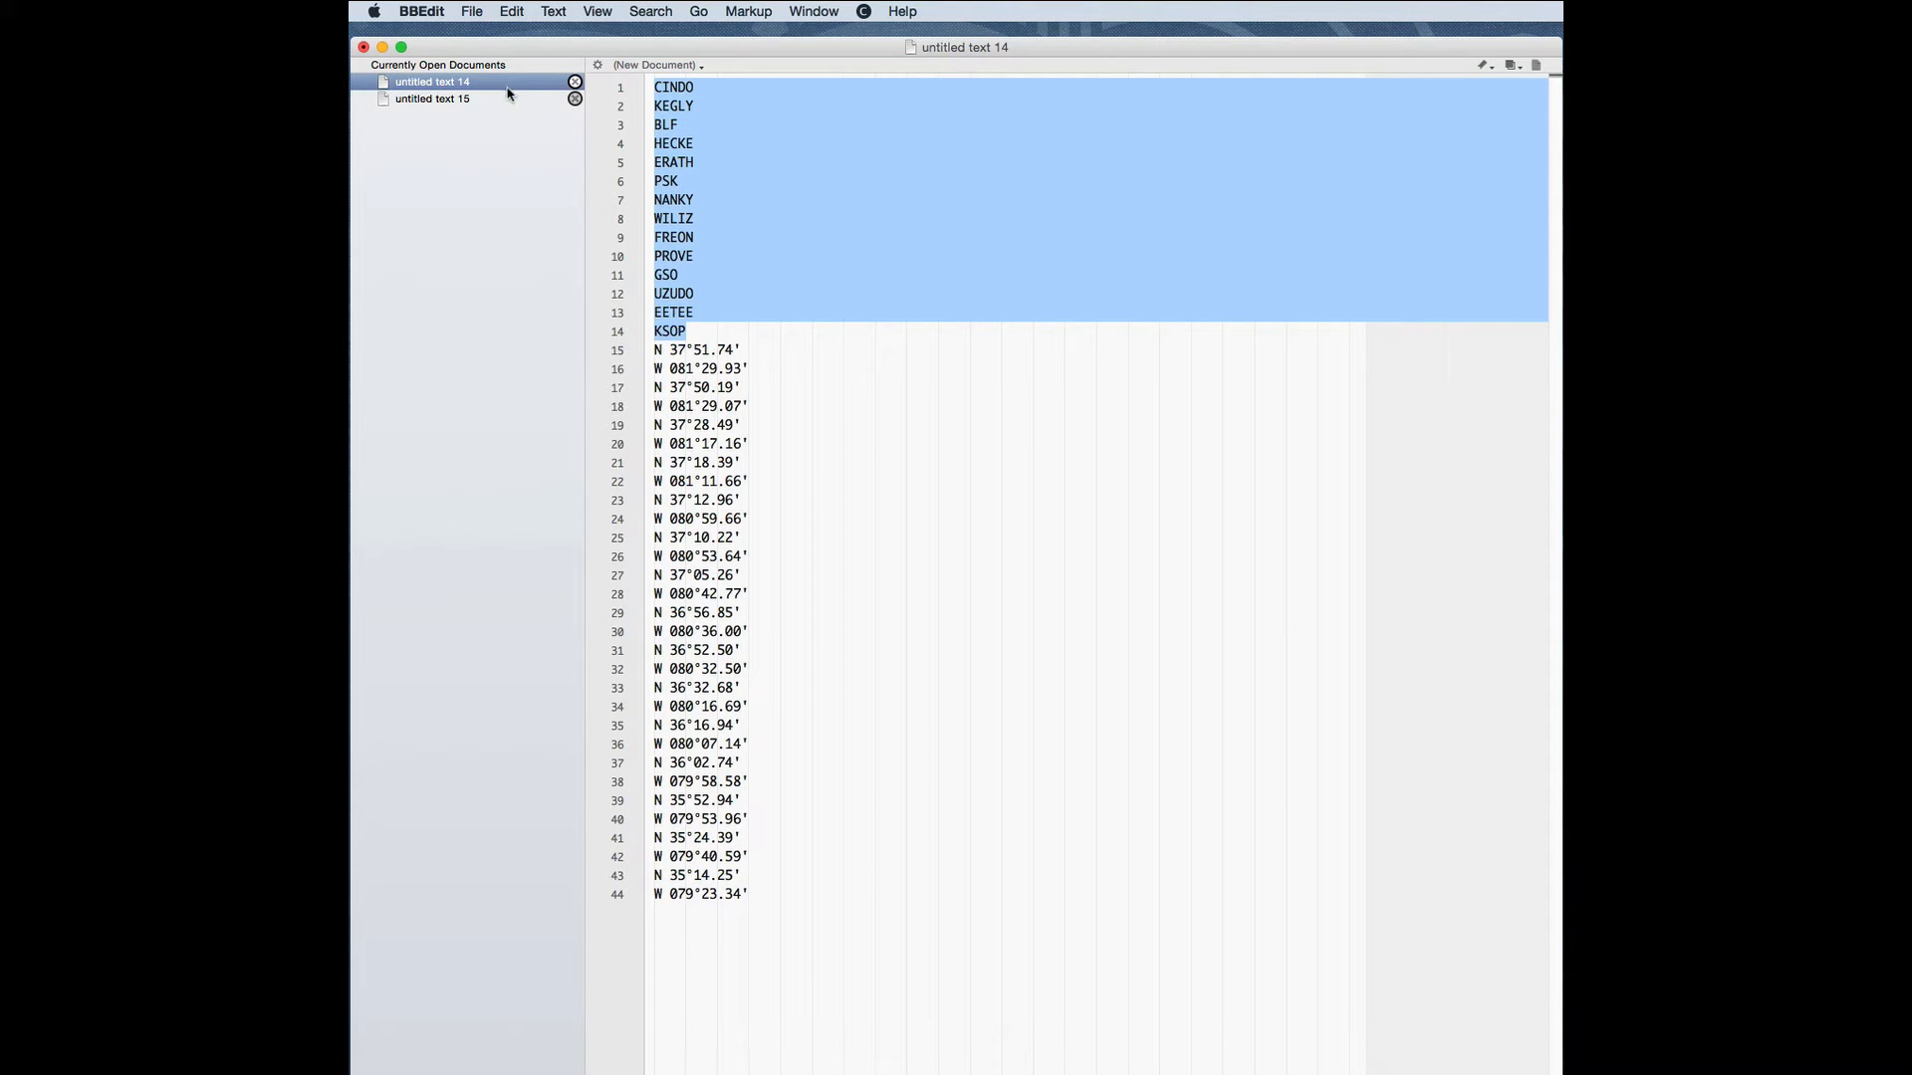
click(431, 98)
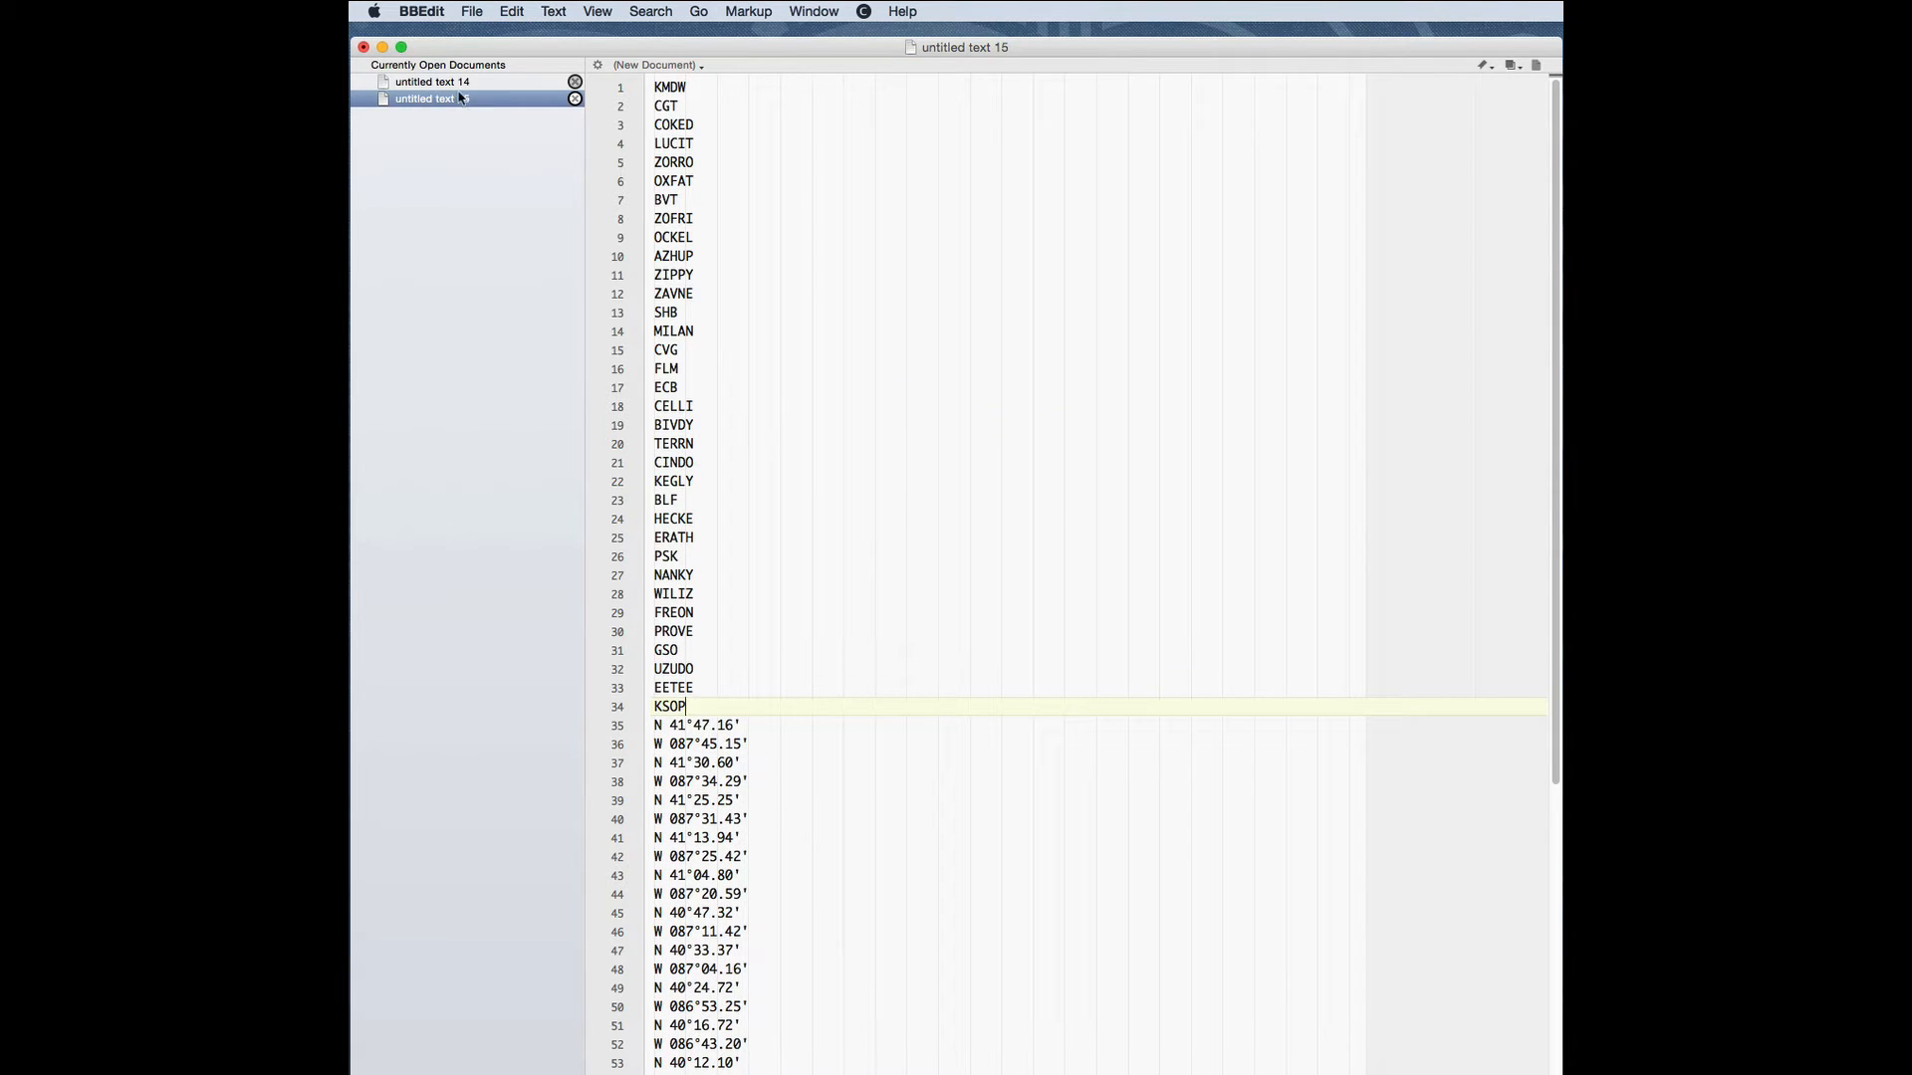
Copy the second leg's coordinate lines into the combined document, ending at W 079°23.34'.
click(431, 81)
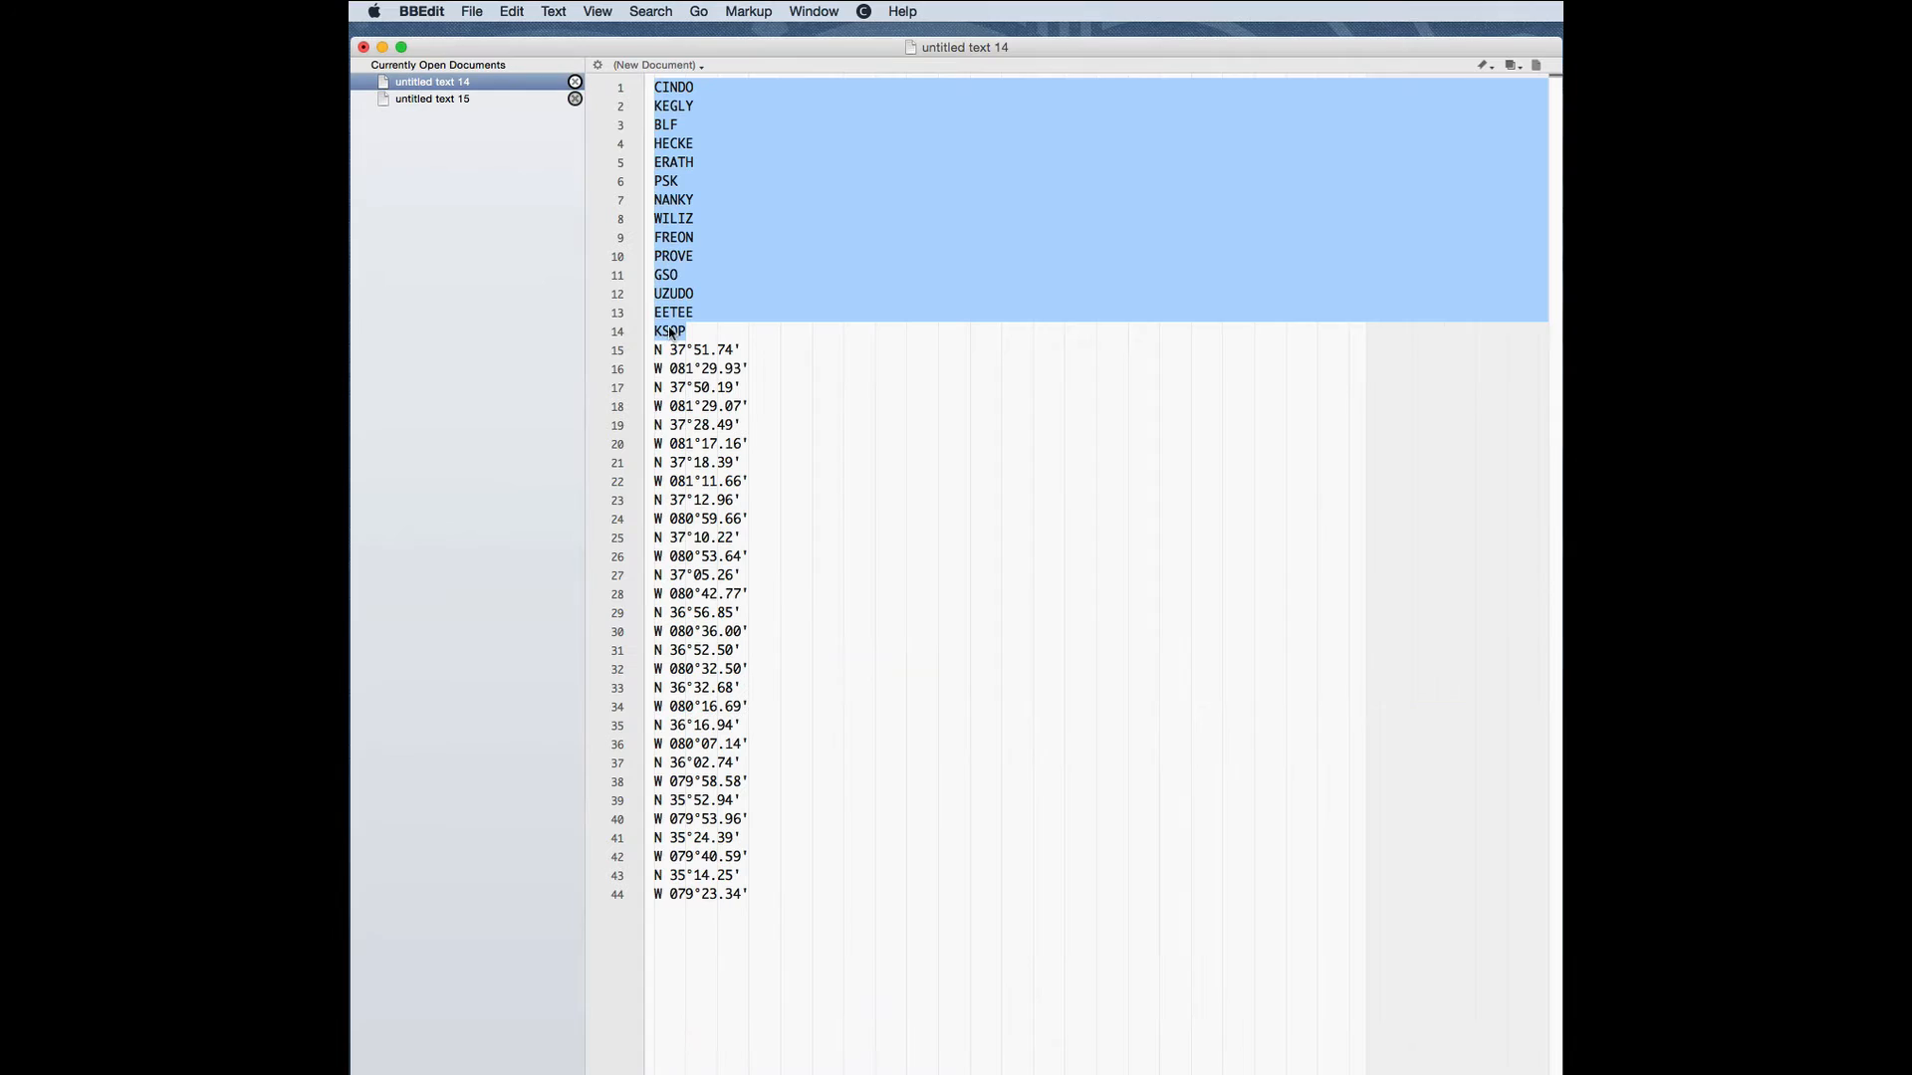
click(652, 349)
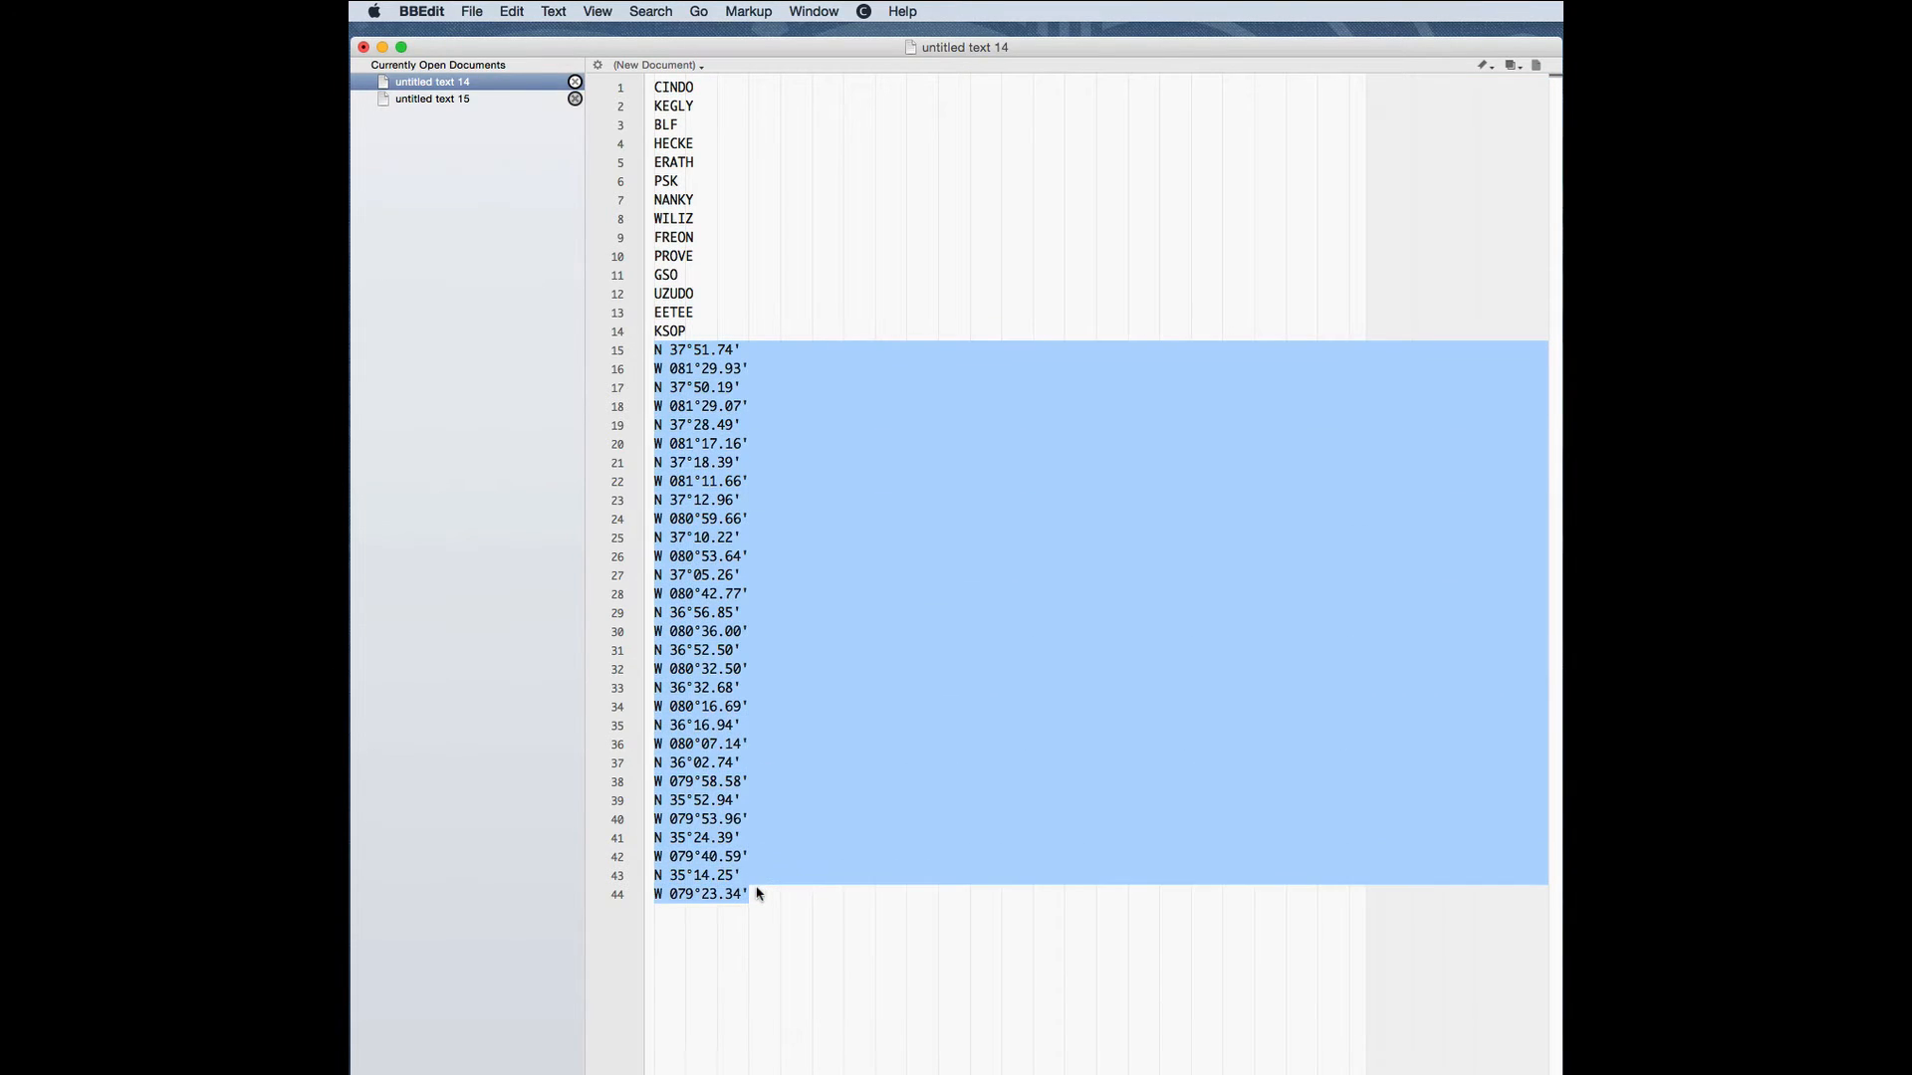
mouse_move(697, 781)
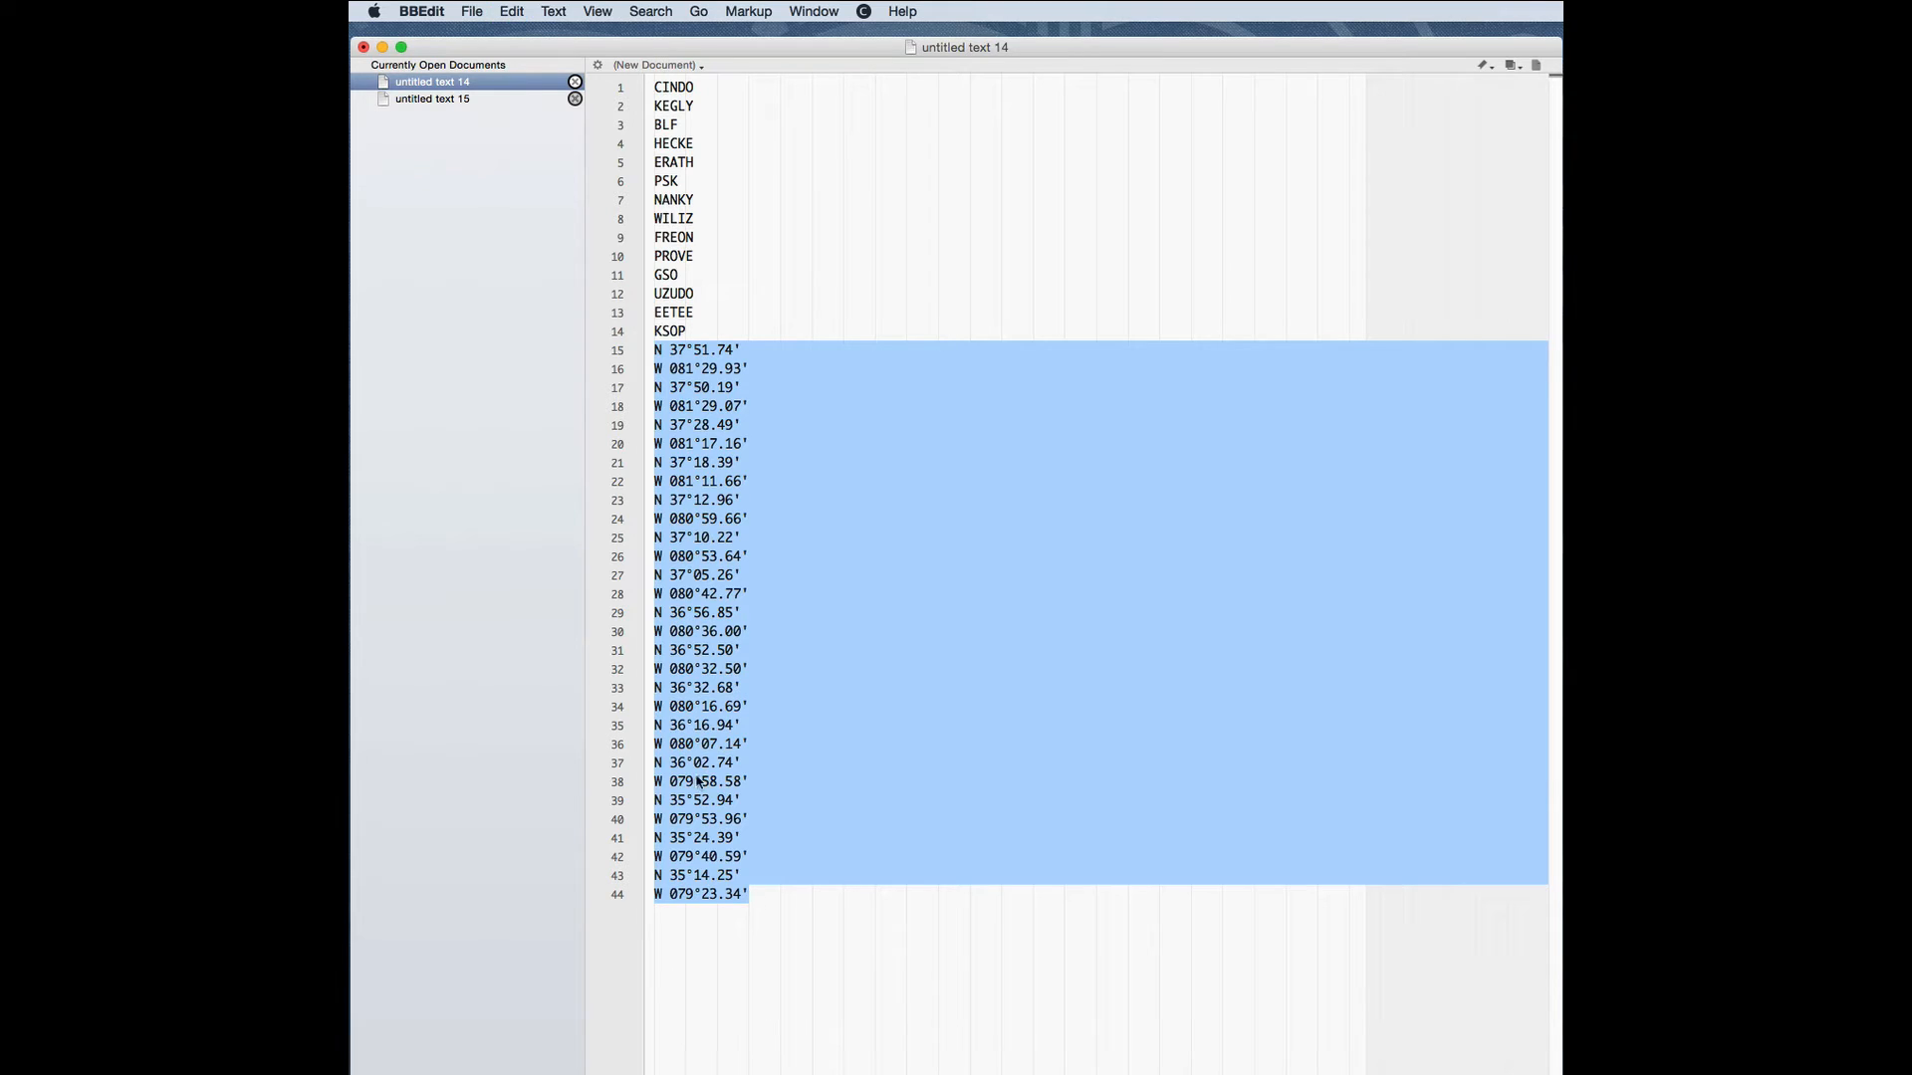
click(431, 98)
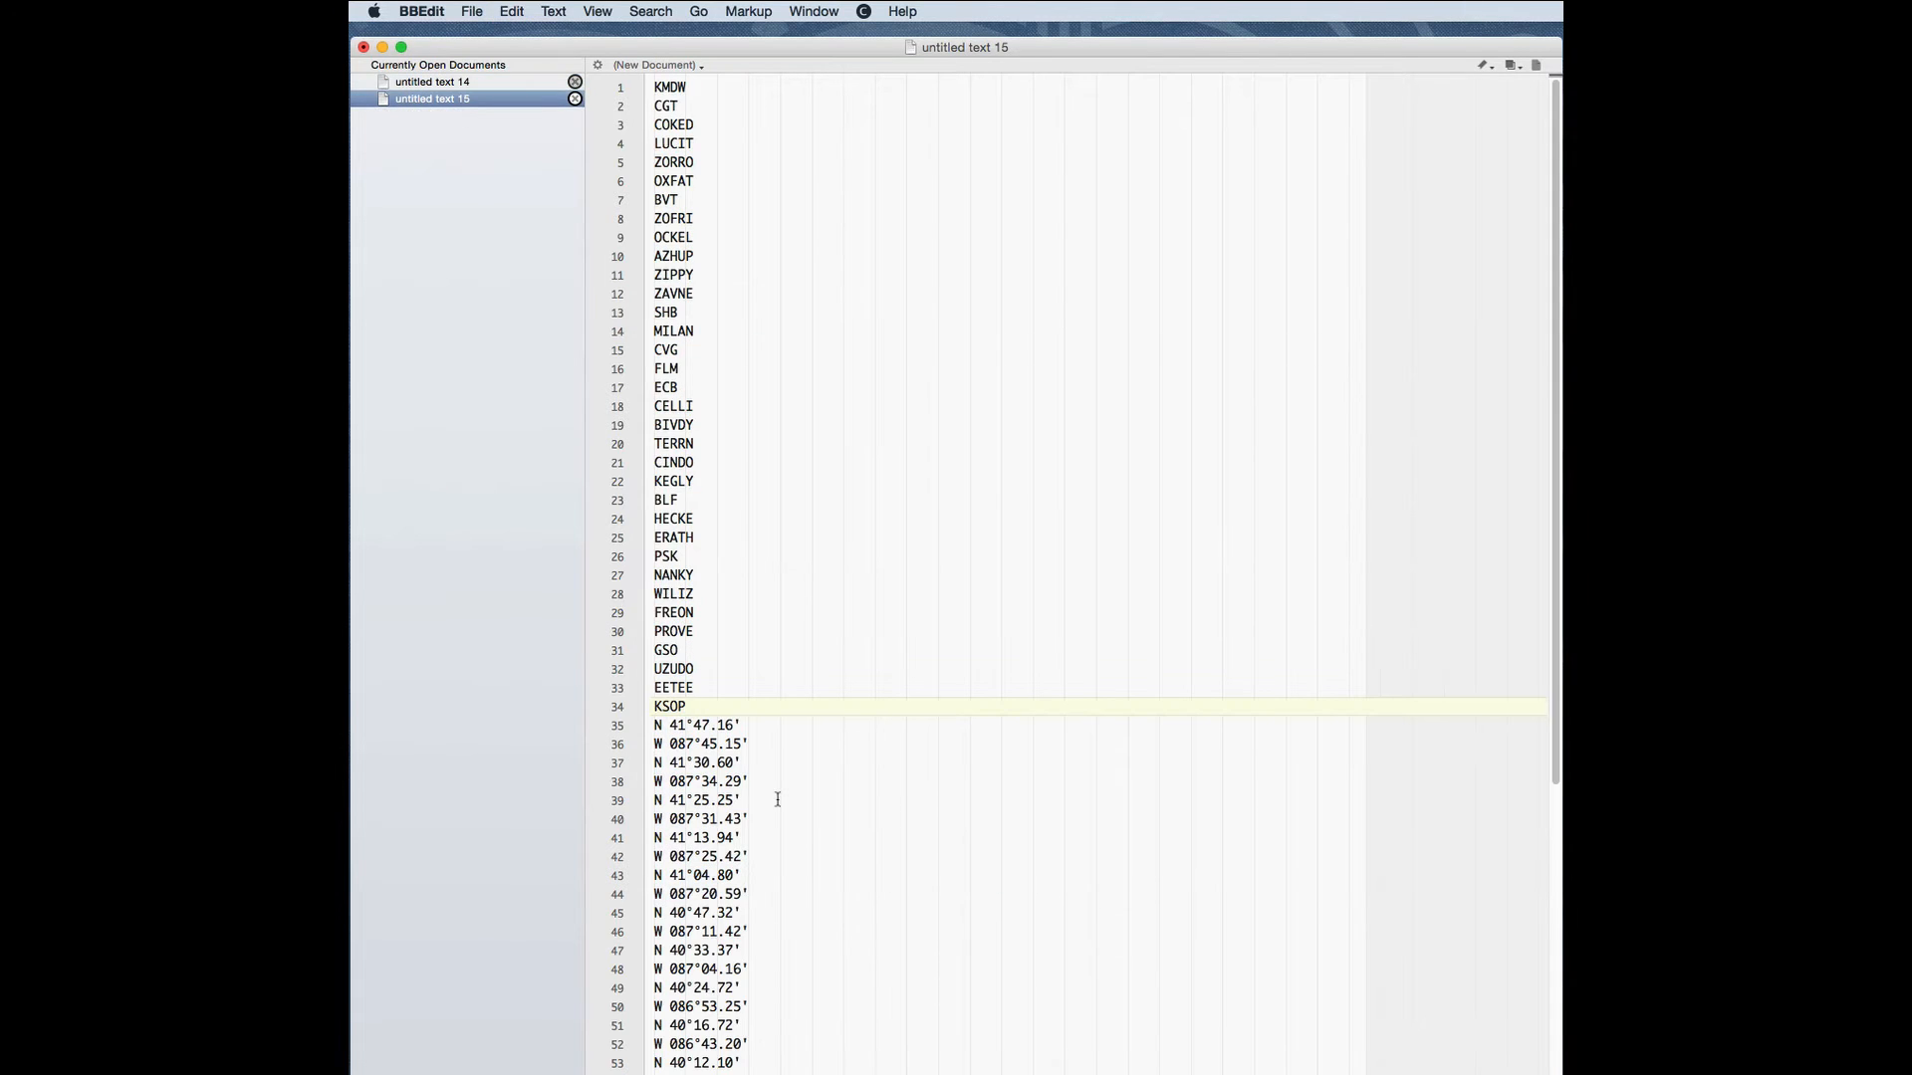
scroll(down, 3)
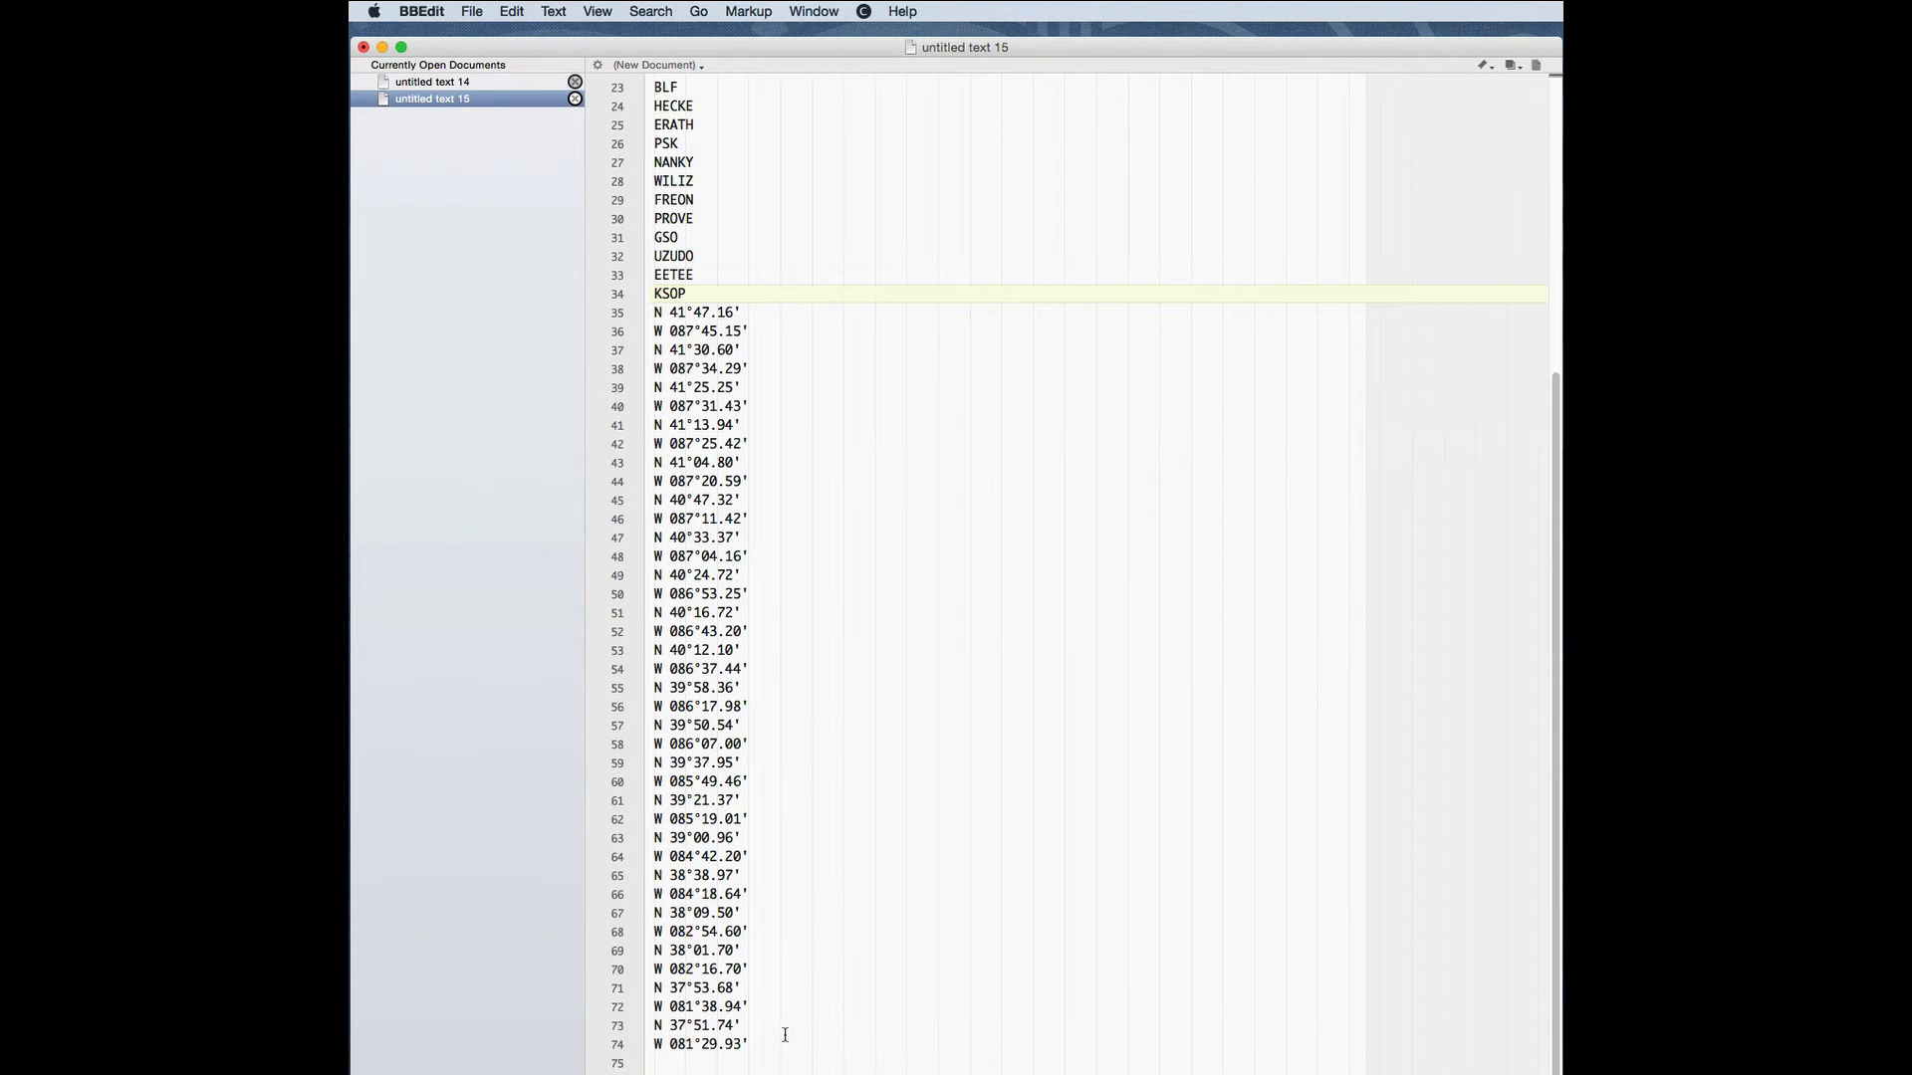
scroll(down, 3)
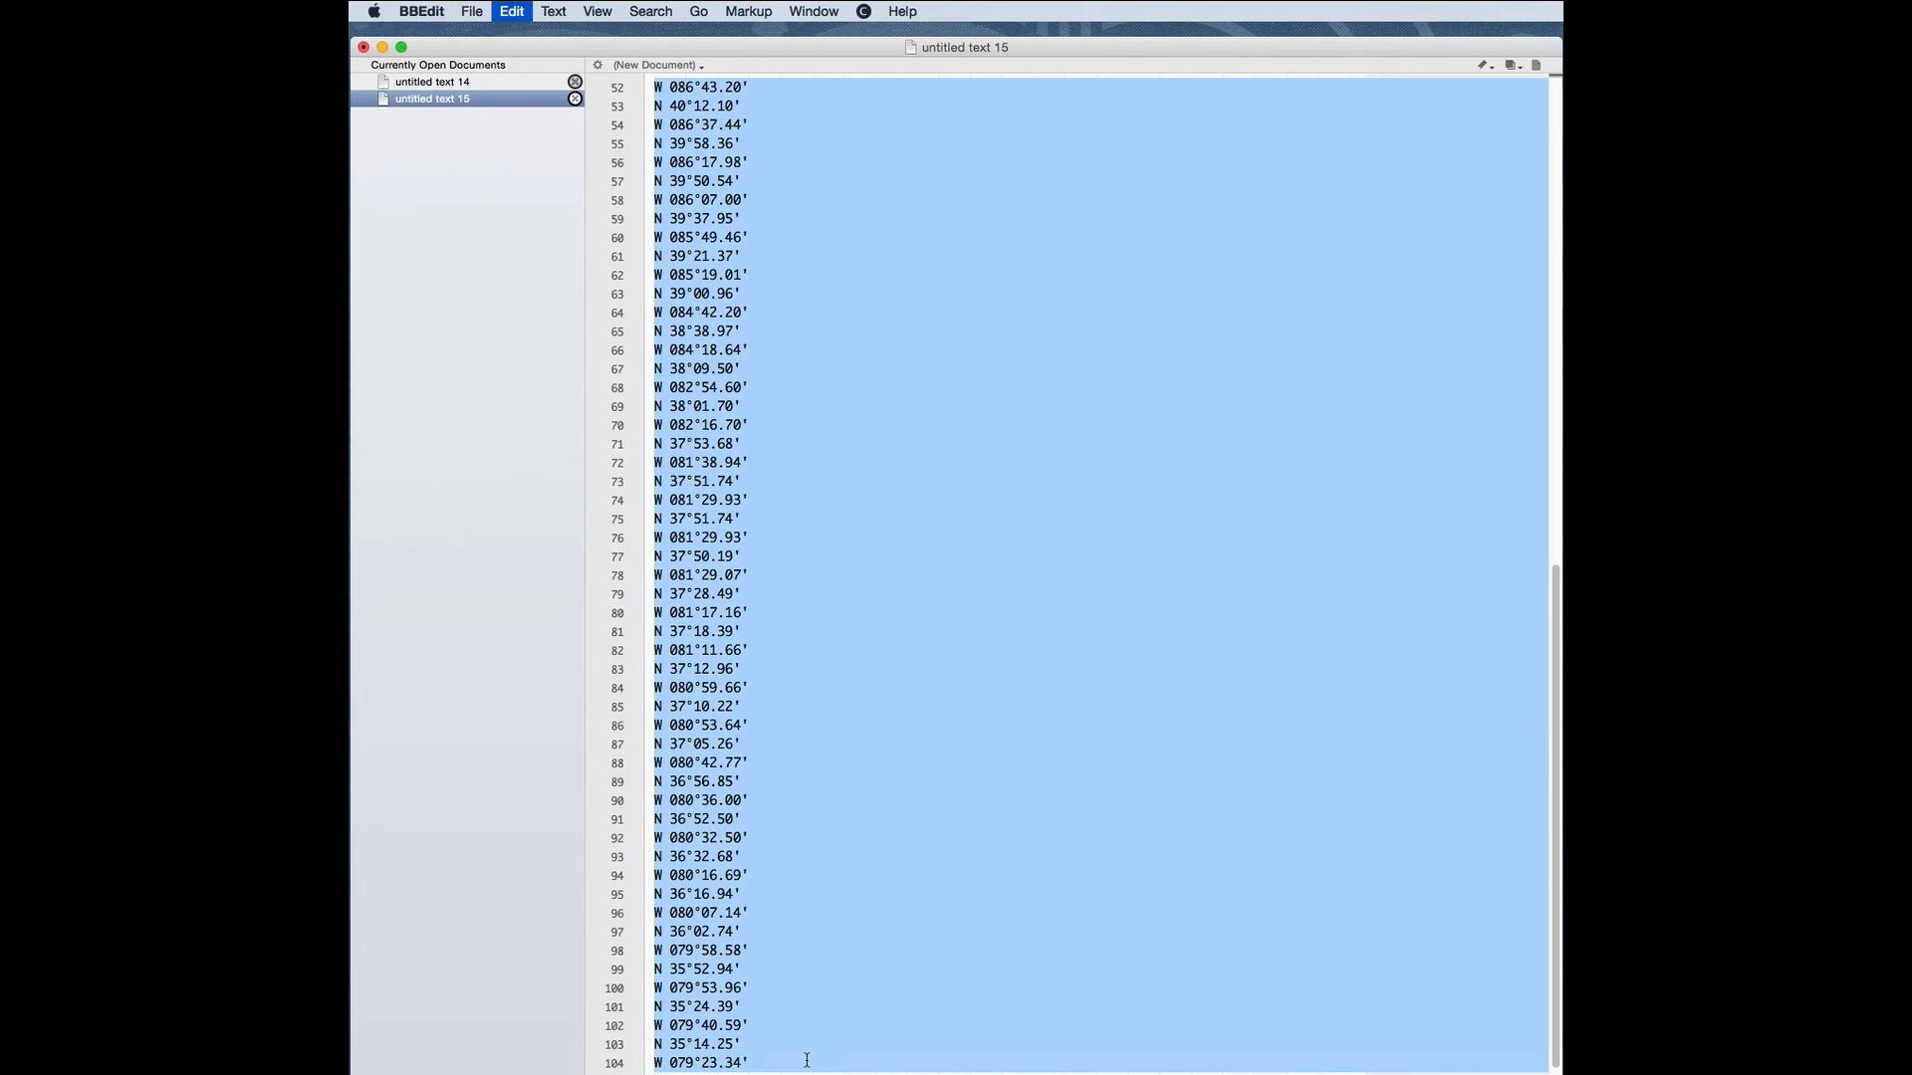
mouse_move(852, 277)
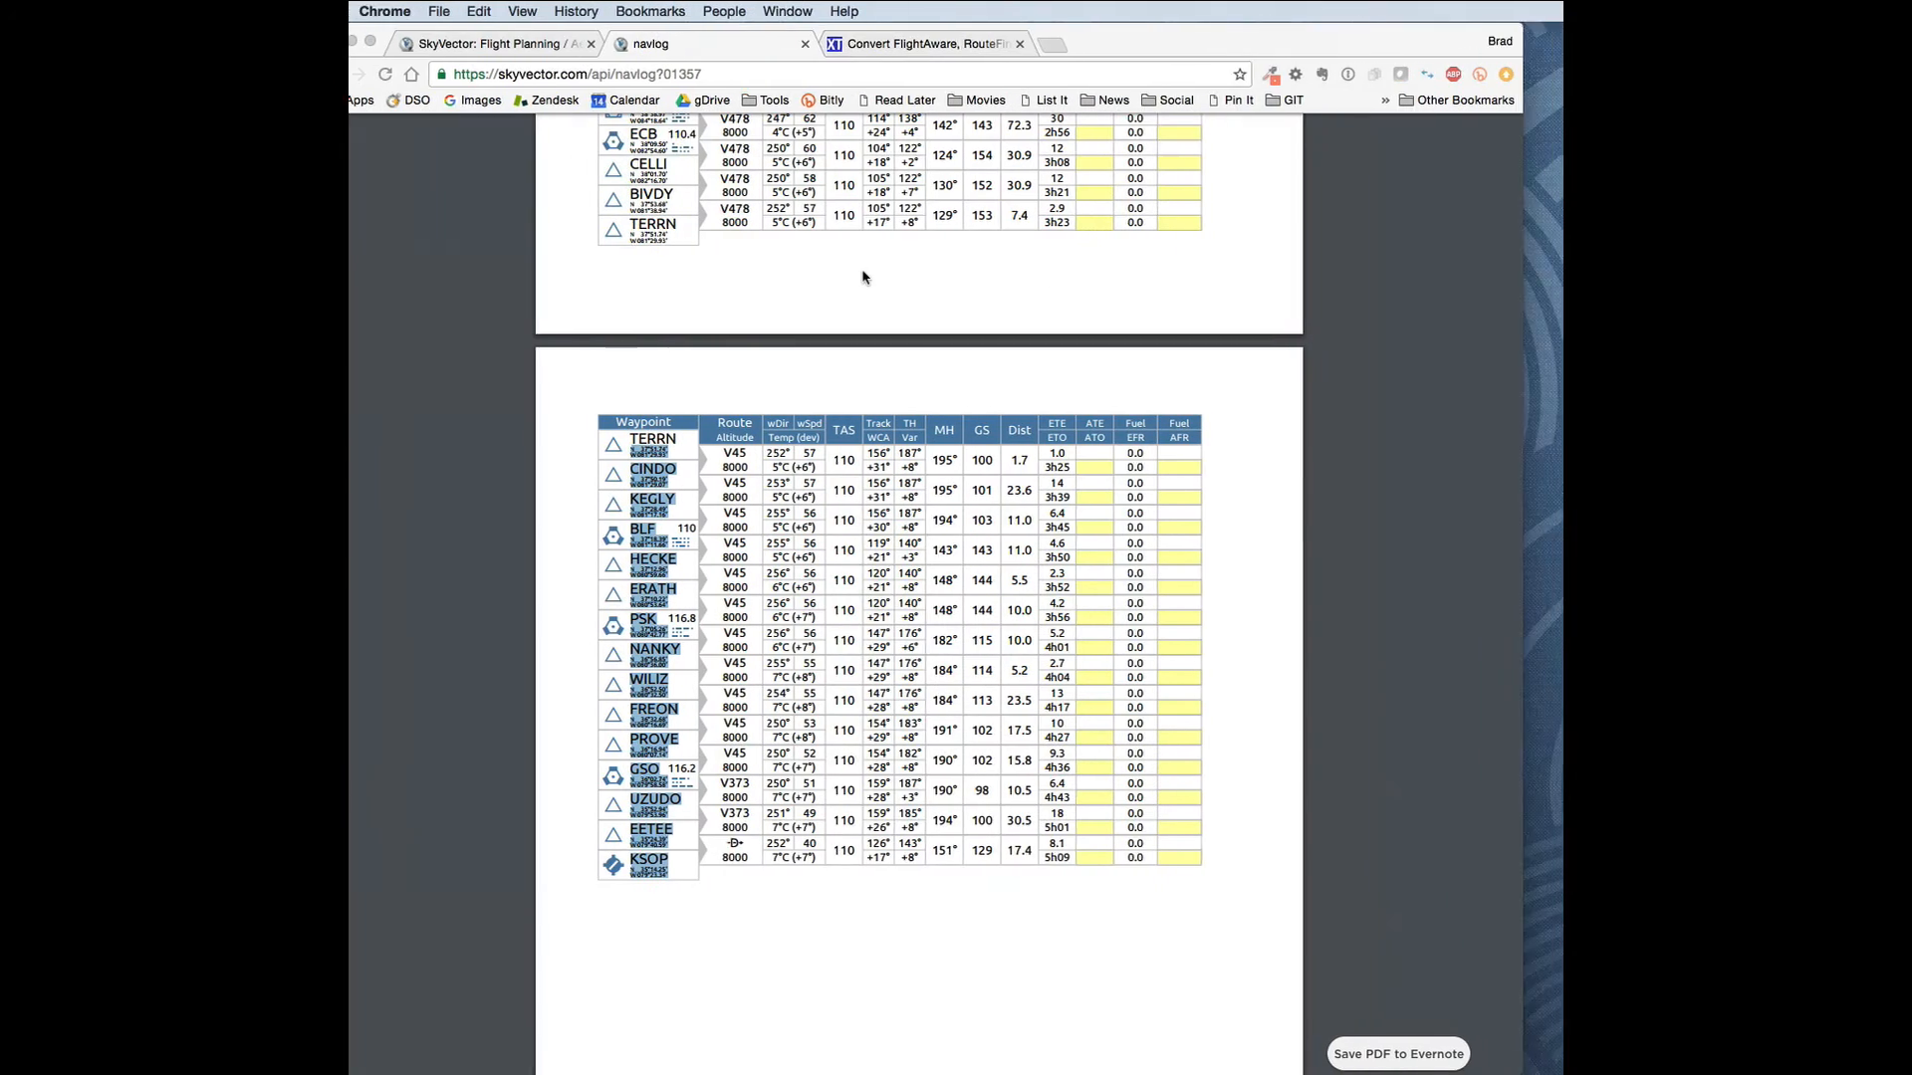
Enter the flight plan file name KMDWKS in the converter.
click(939, 44)
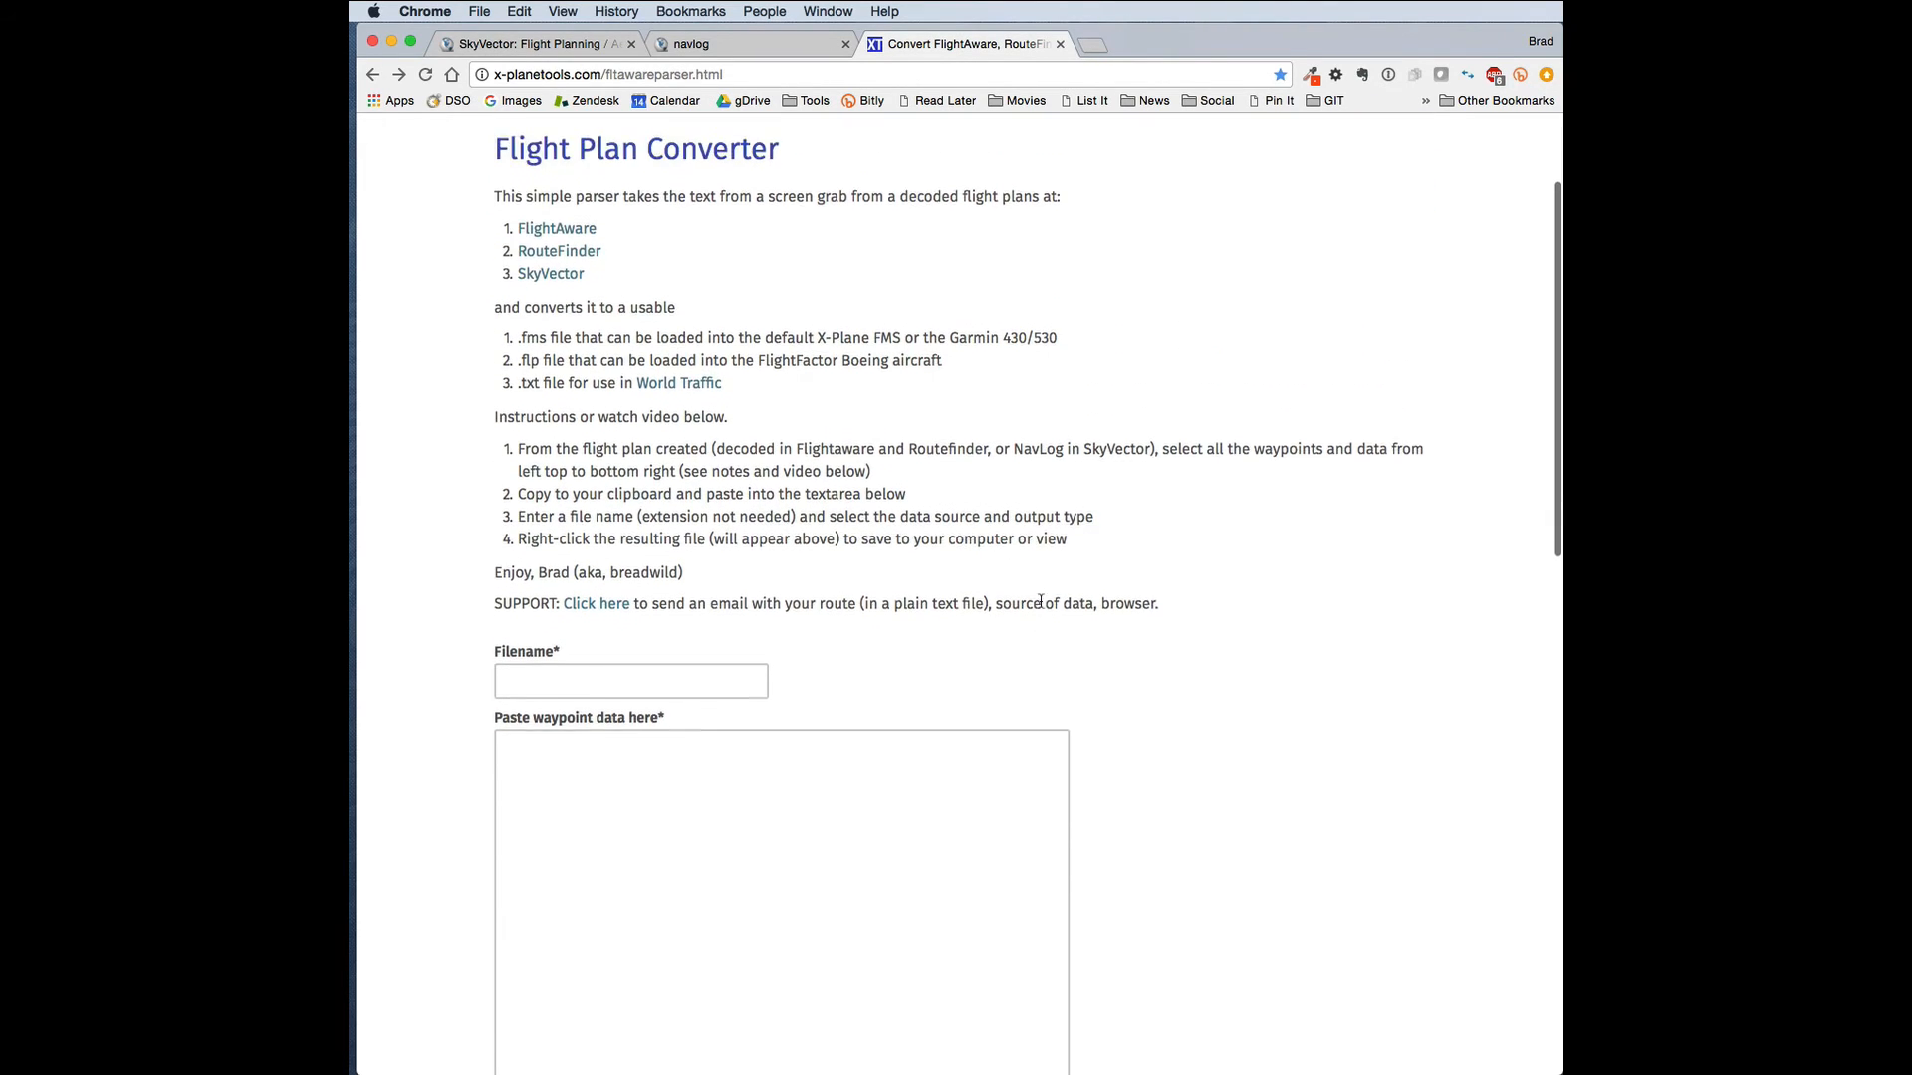
click(631, 584)
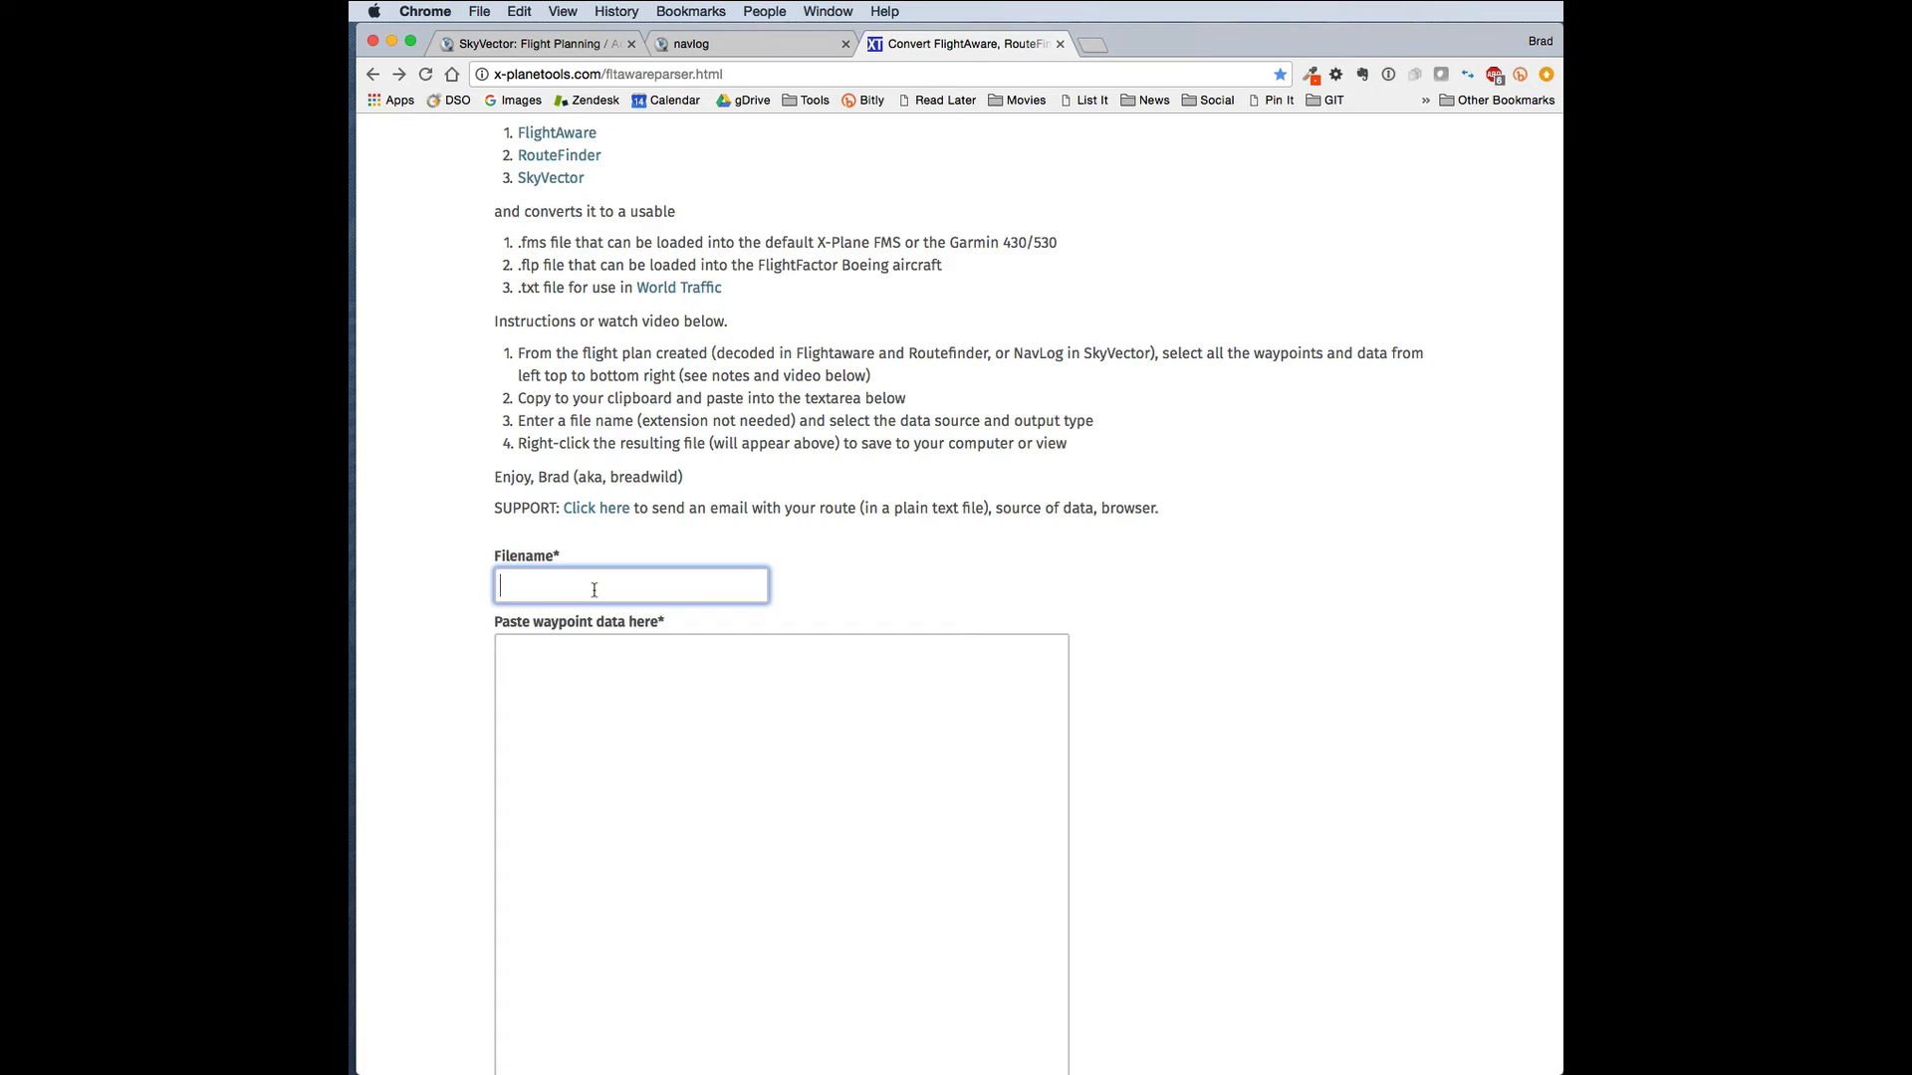
text(KMD)
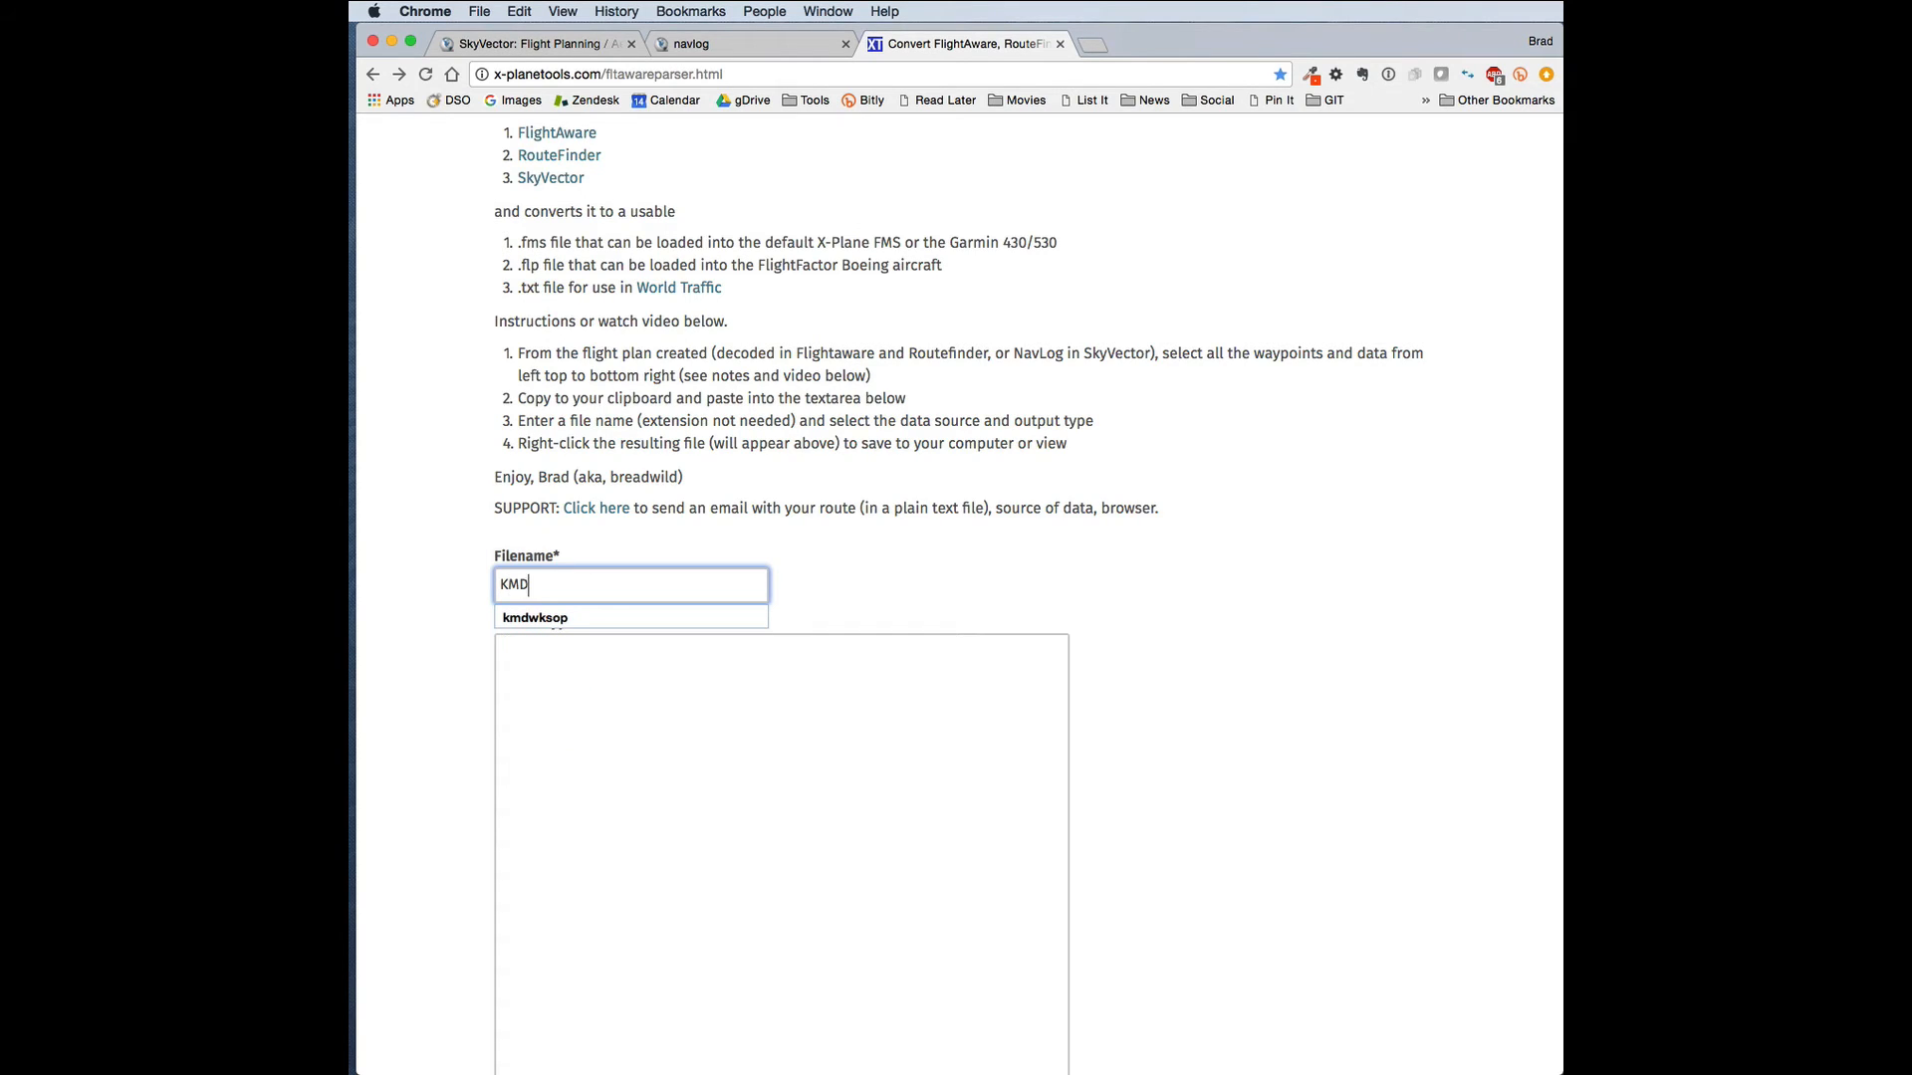
text(WKS)
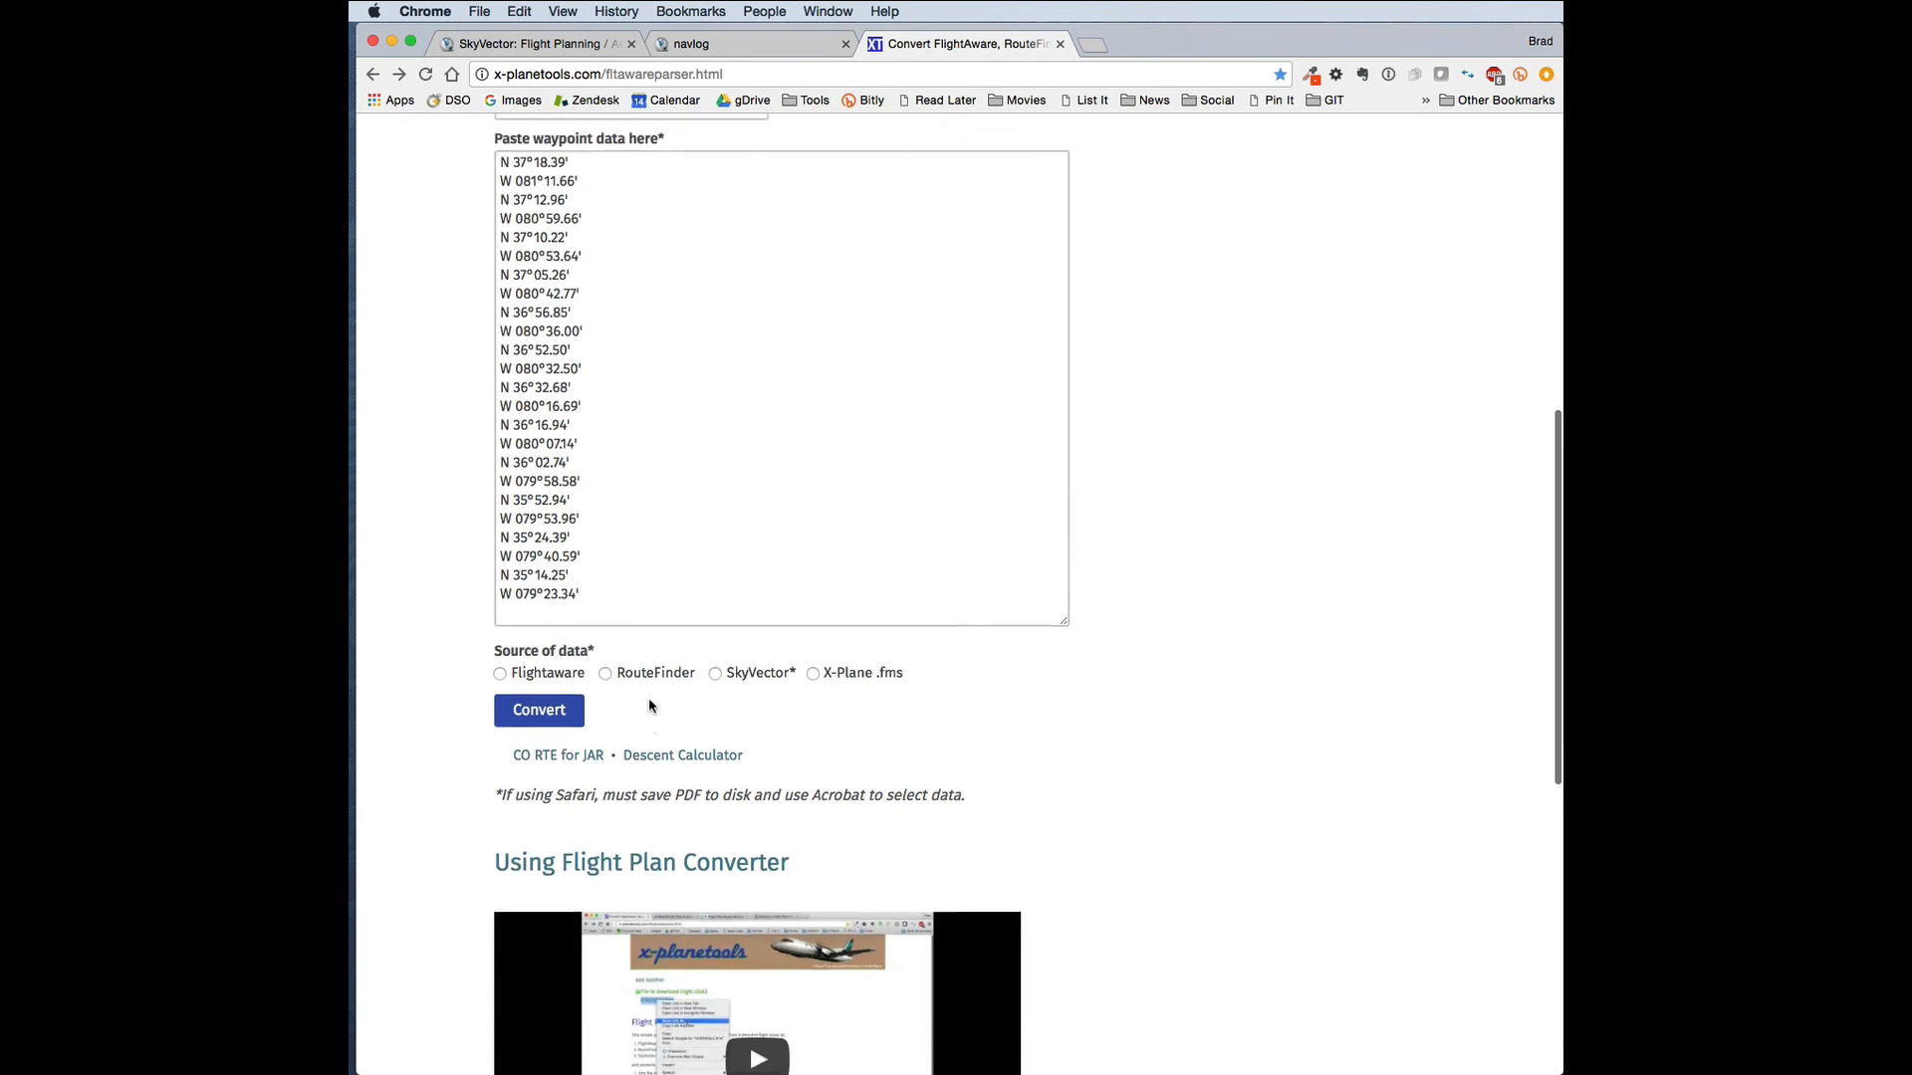
Choose SkyVector source and X-Plane .fms output, then convert to KMDWKSOP.fms.
scroll(down, 3)
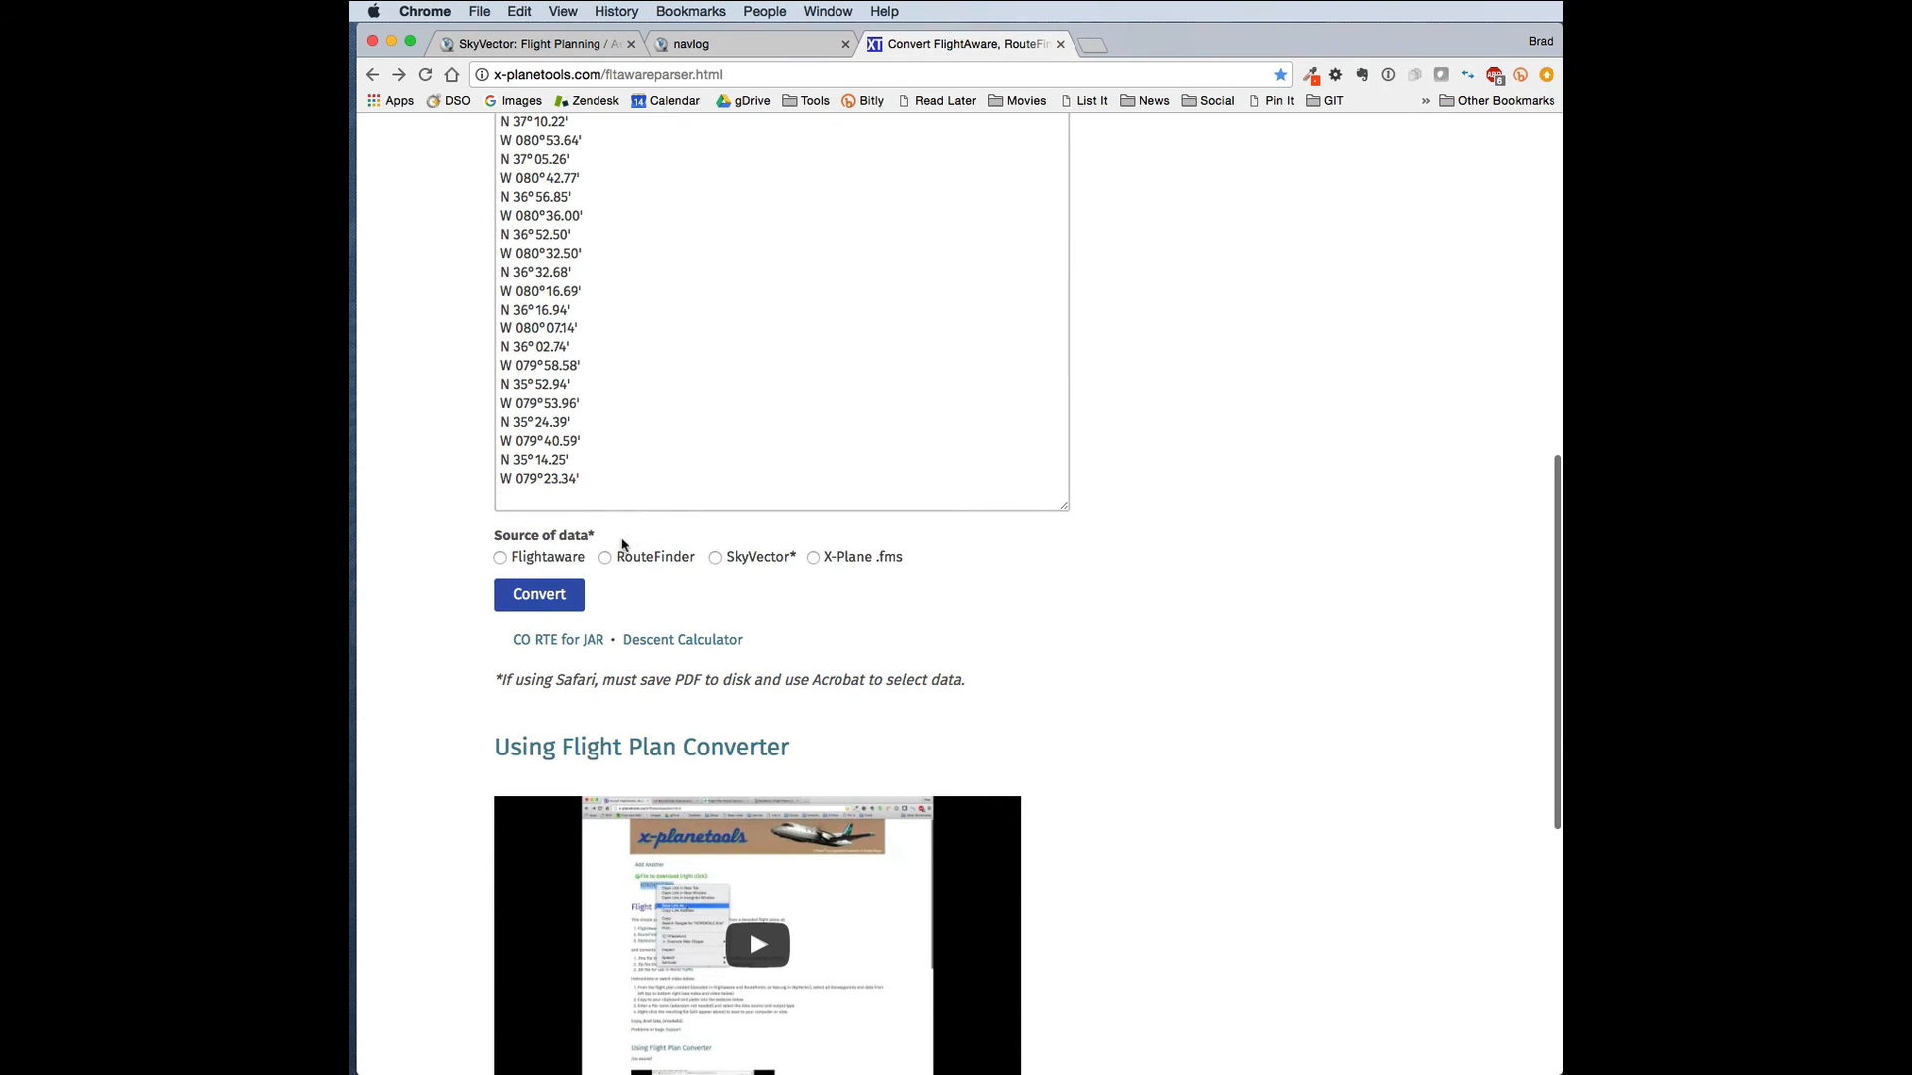
click(715, 558)
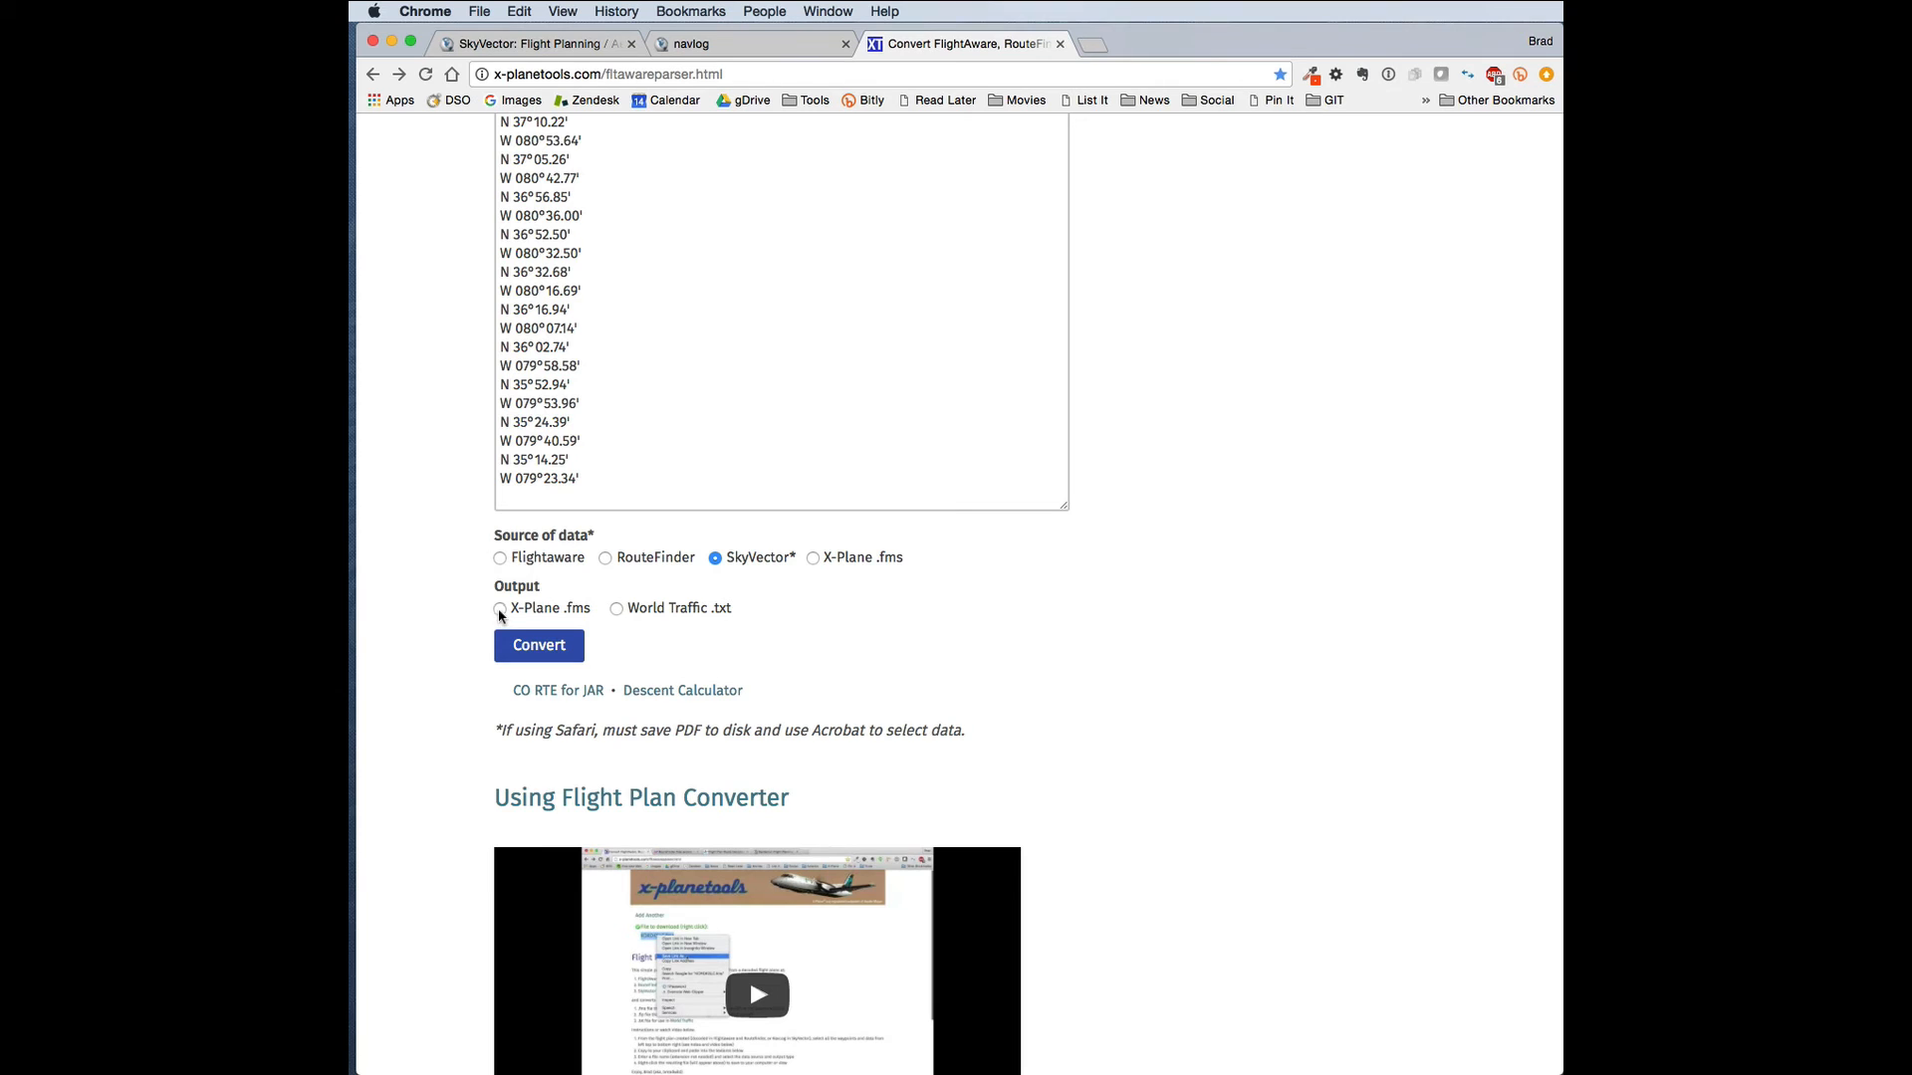
click(500, 608)
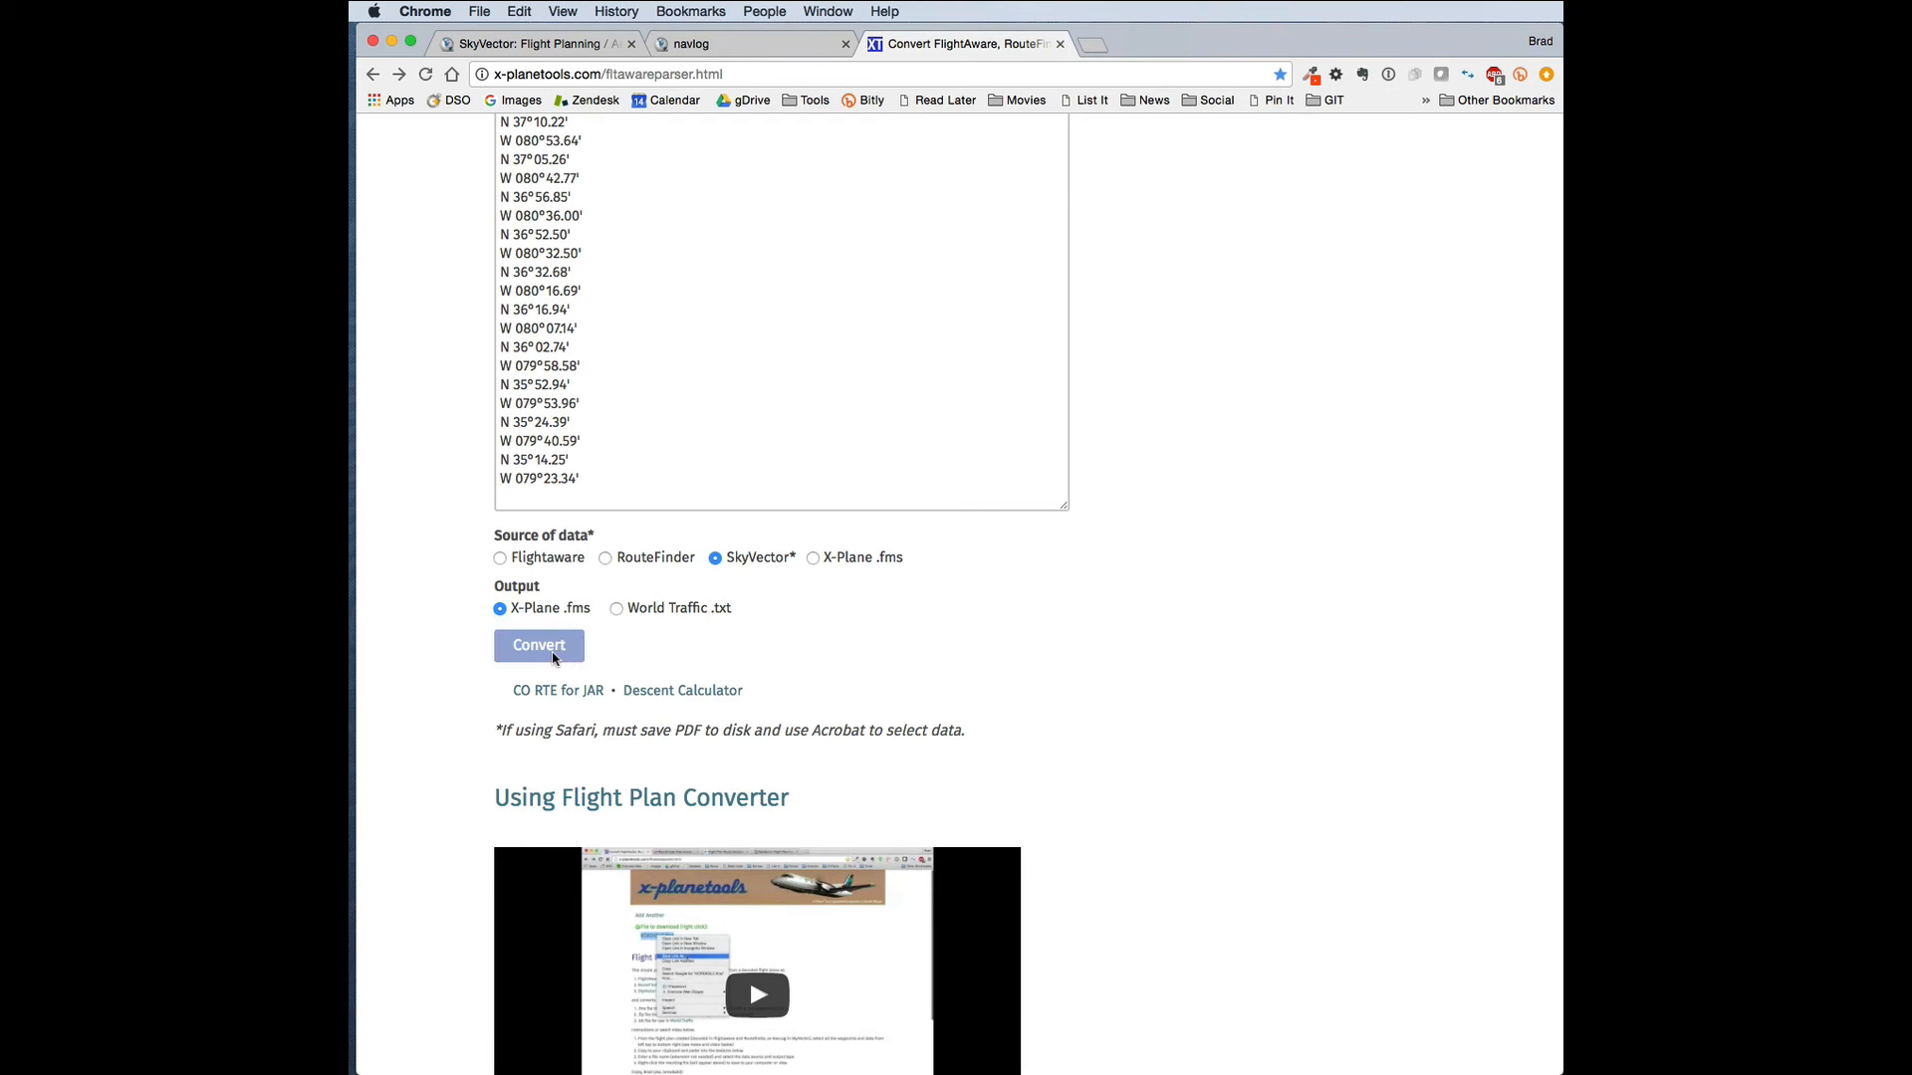
click(538, 645)
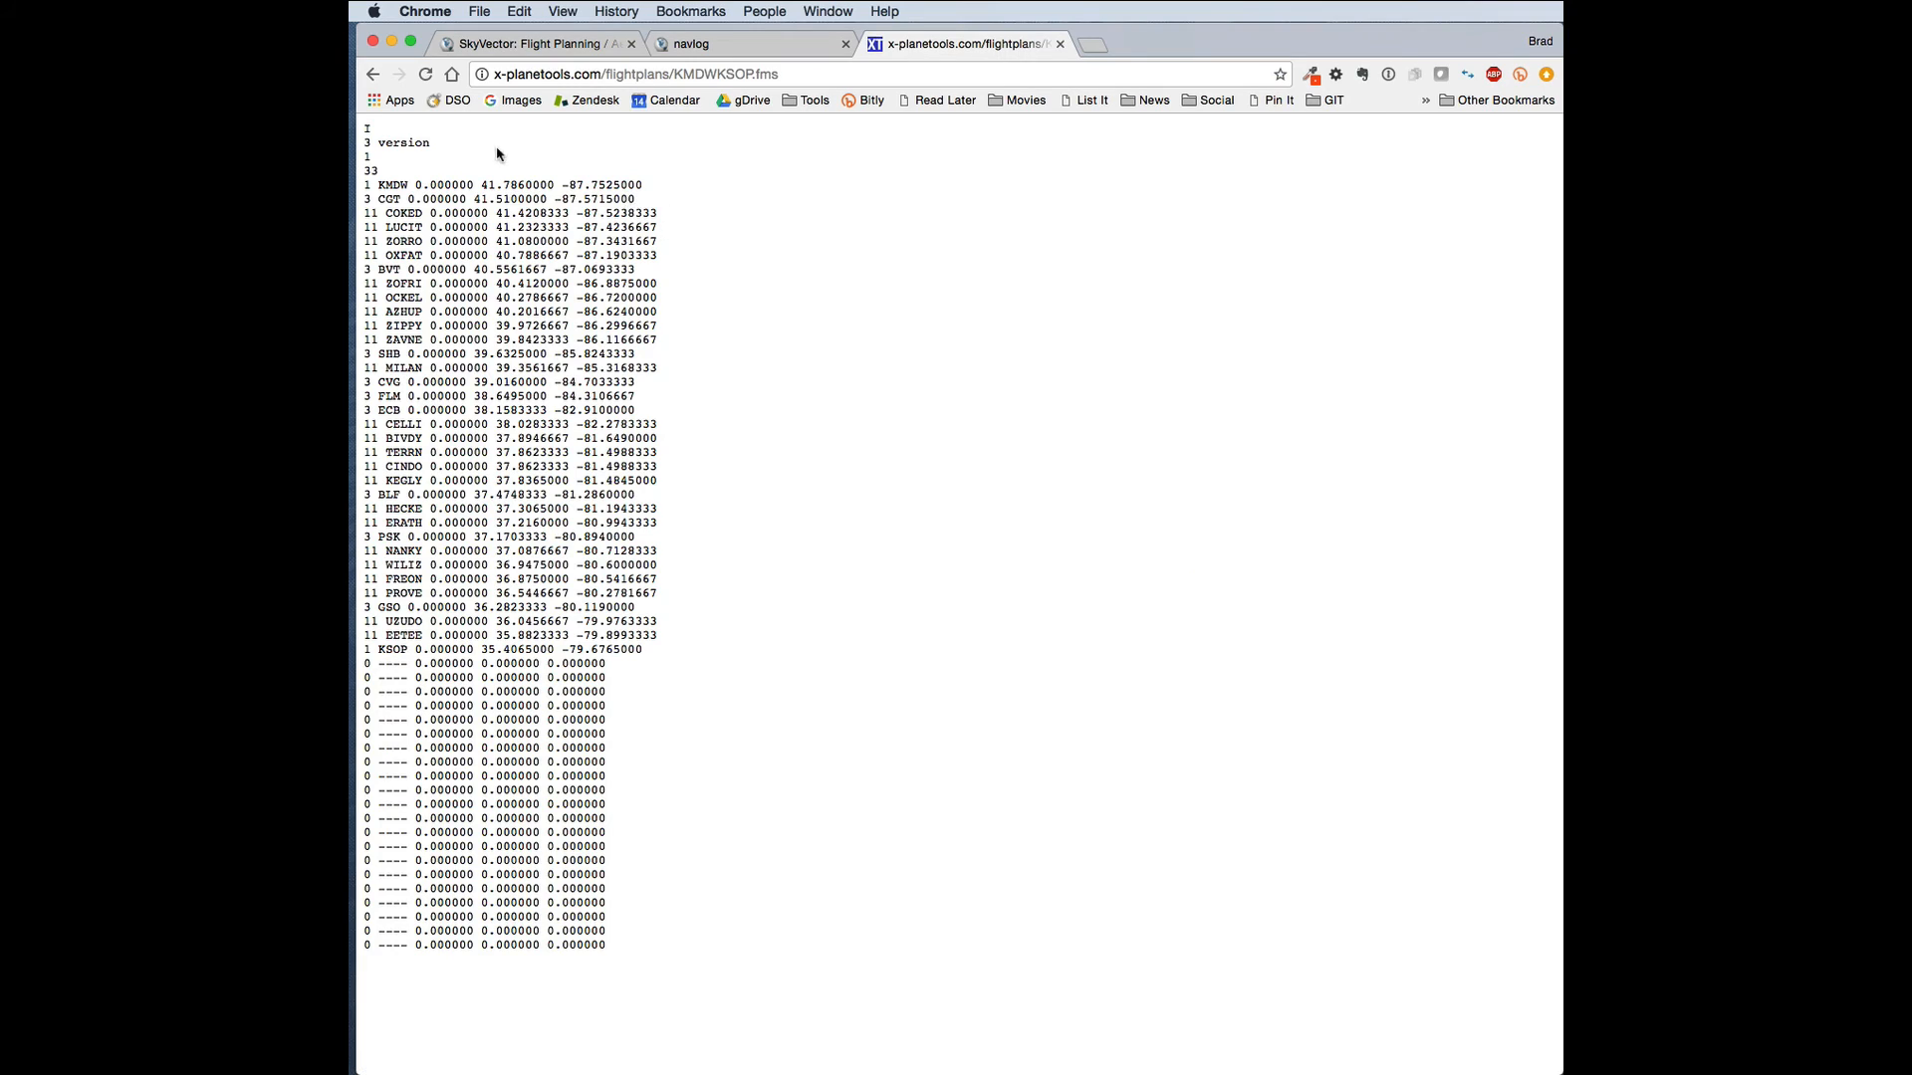